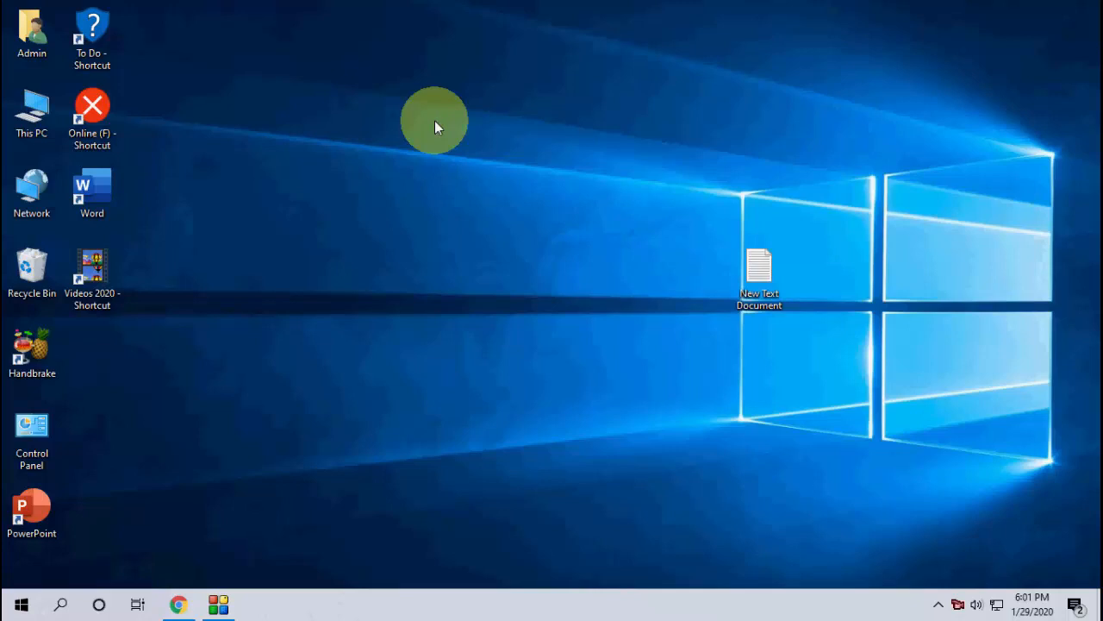
- Bring up the taskbar's right-click menu to reach Task Manager
right_click(551, 603)
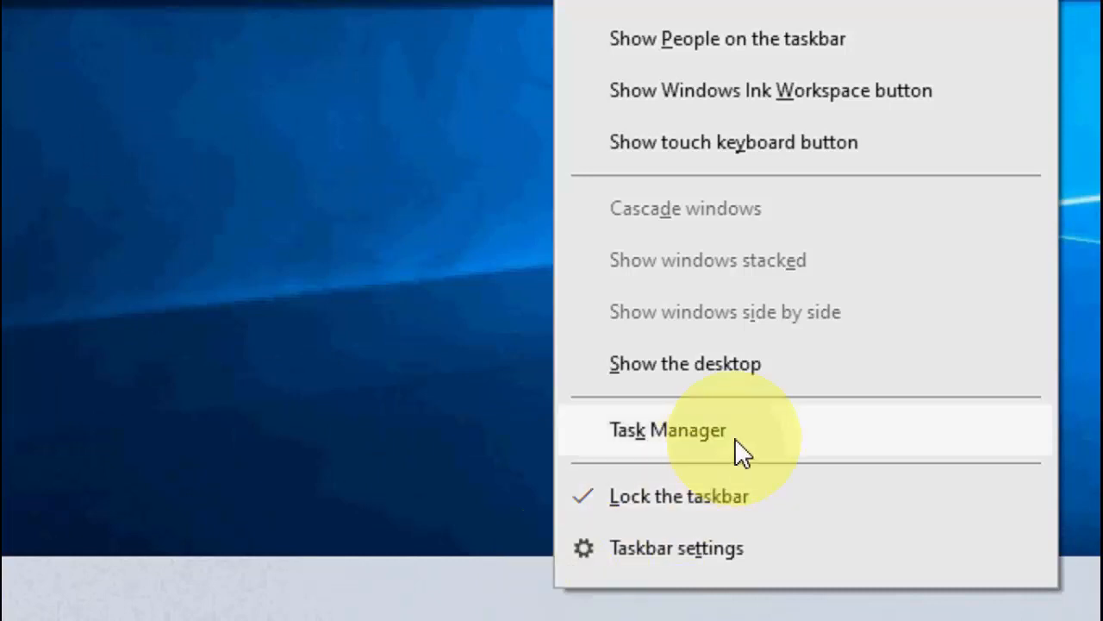
- Launch Task Manager and scroll its Processes list down through the background processes
click(669, 429)
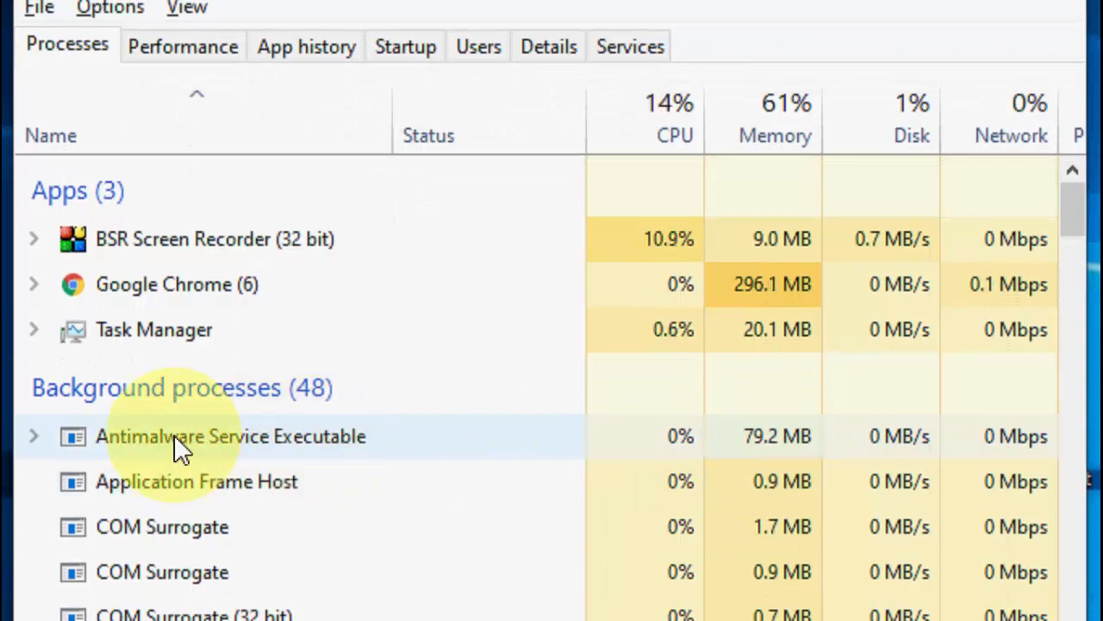
mouse_move(353, 468)
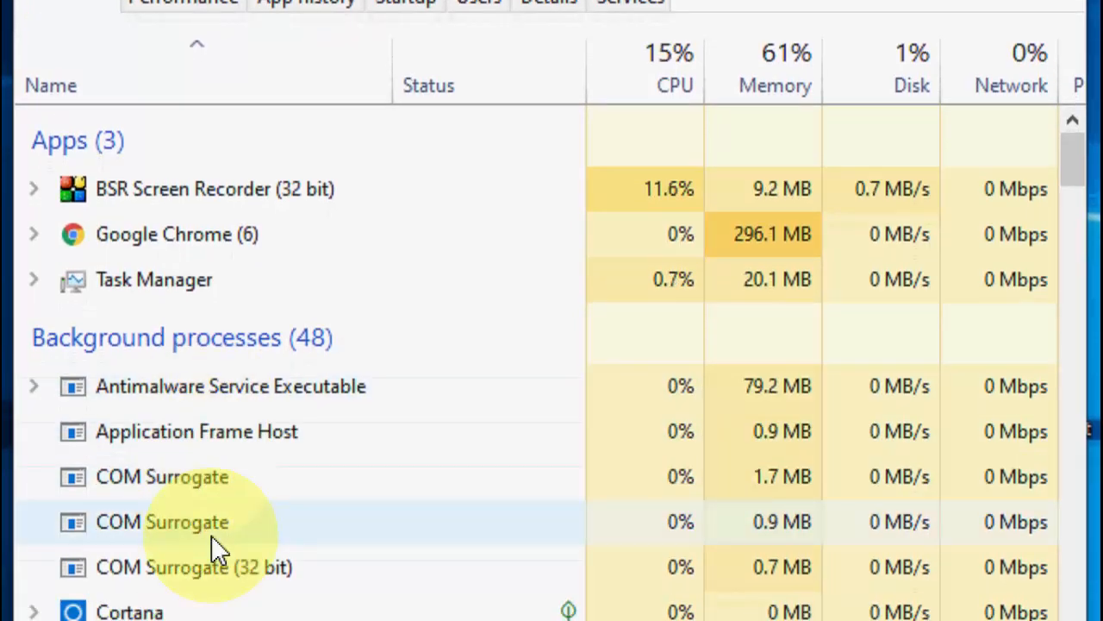
scroll(down, 3)
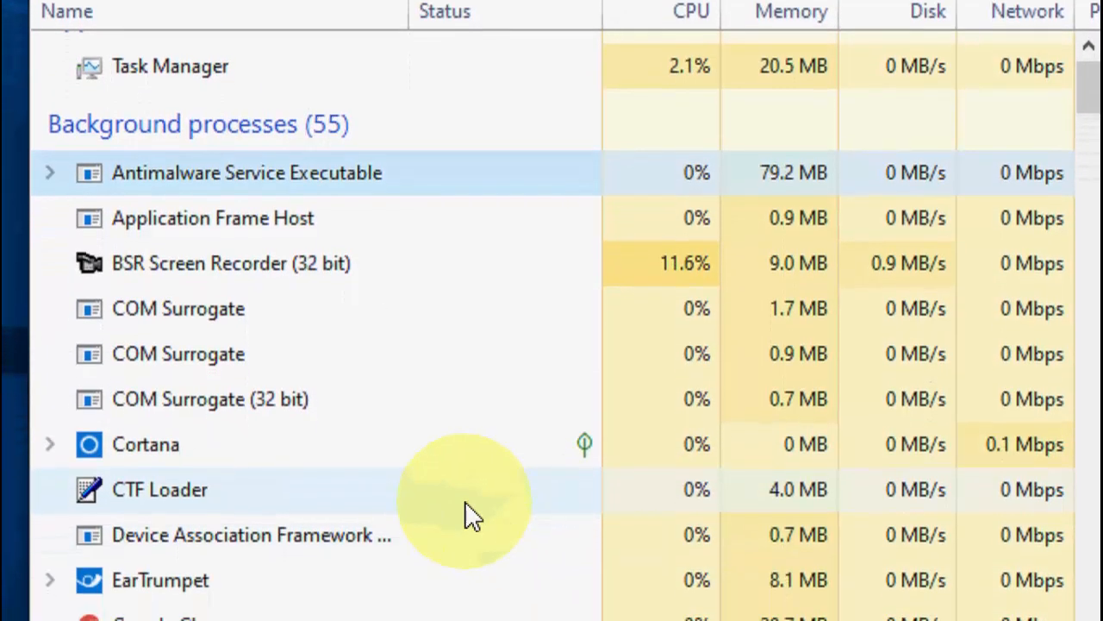
scroll(down, 3)
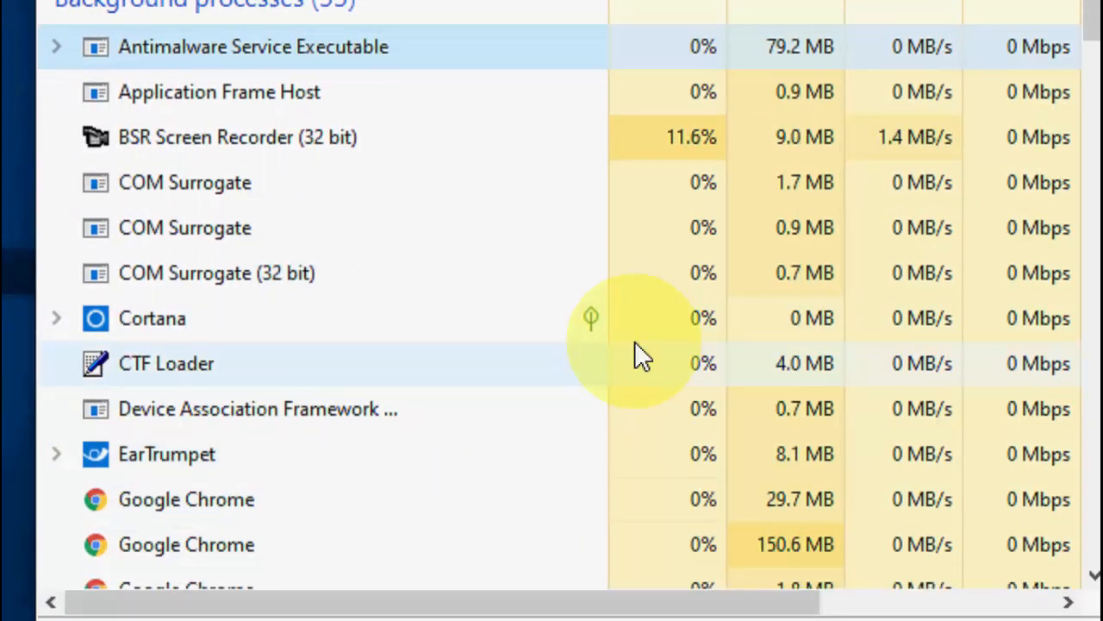
mouse_move(210, 376)
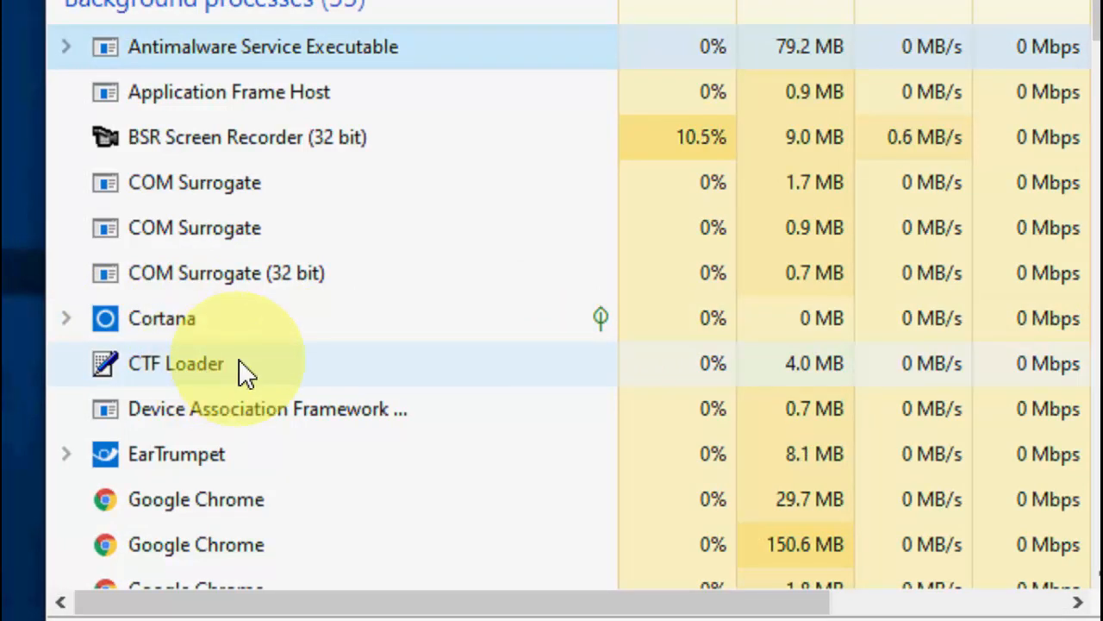
mouse_move(469, 405)
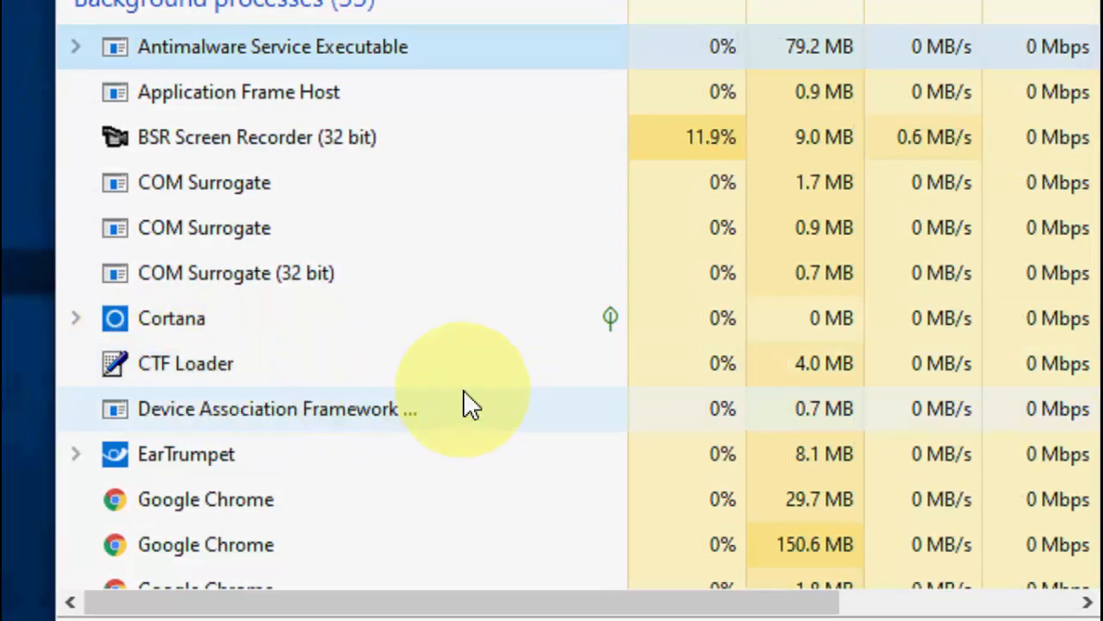
- End the CTF Loader process and look through the remaining process list
right_click(186, 362)
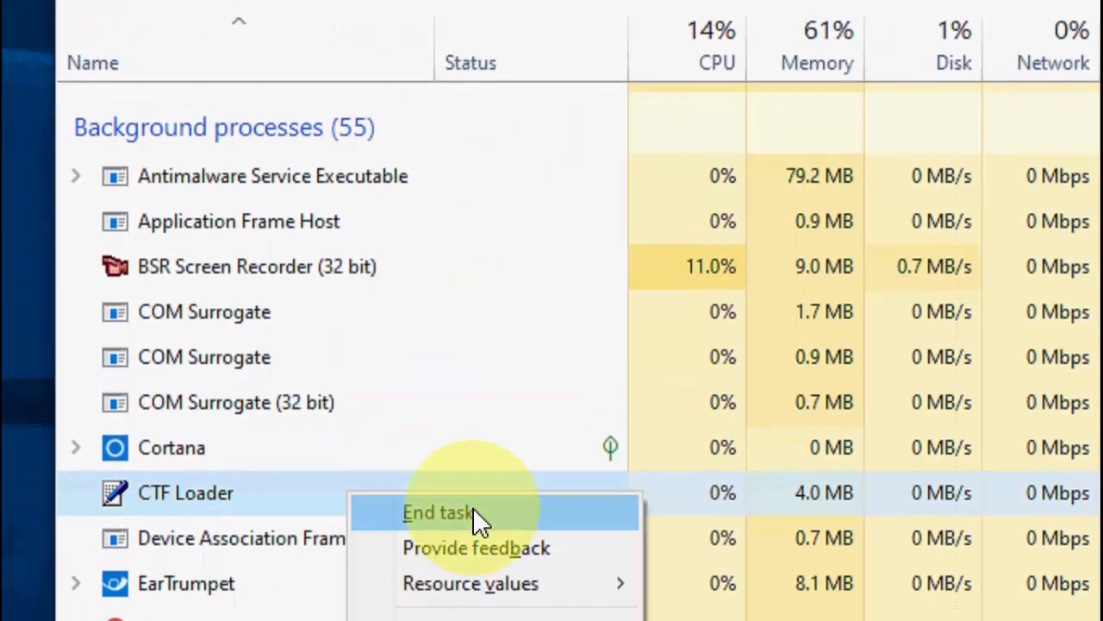
click(438, 511)
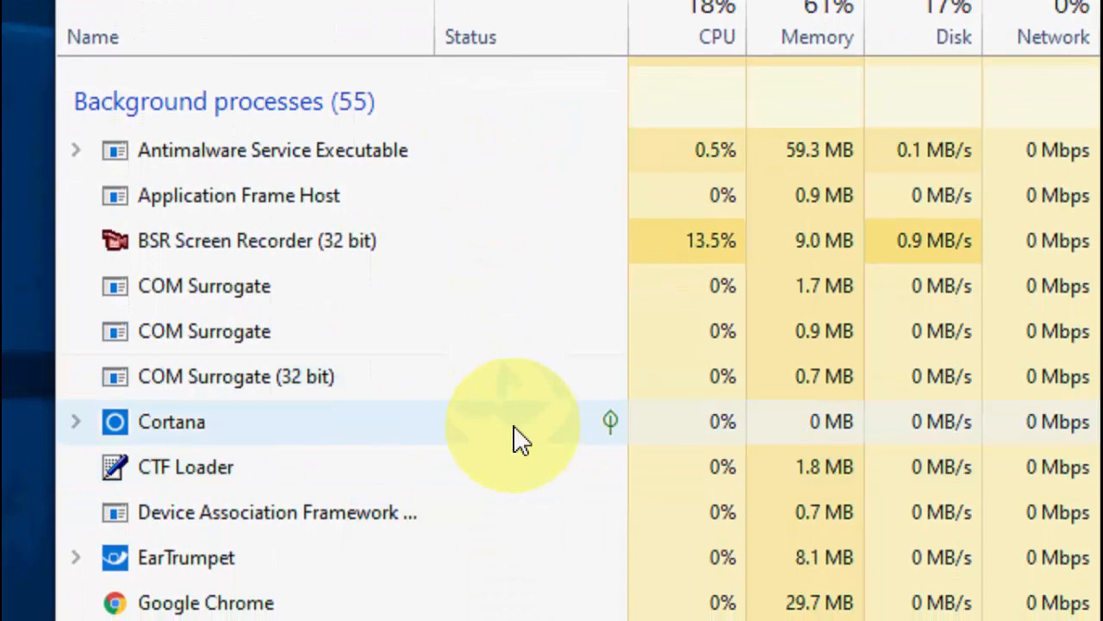
scroll(down, 3)
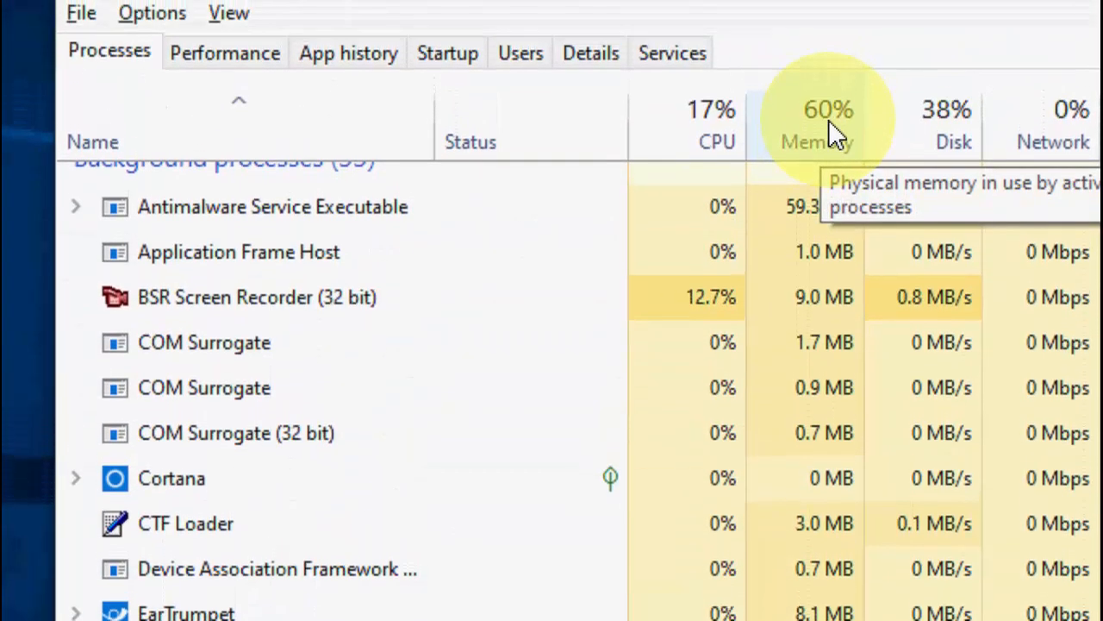
scroll(down, 3)
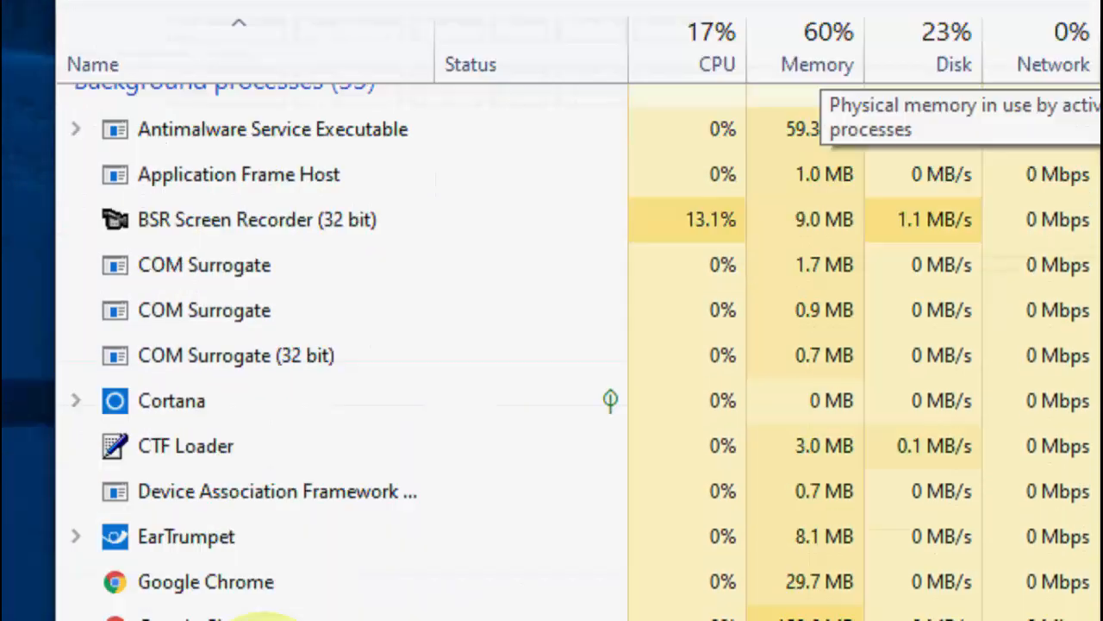
scroll(down, 3)
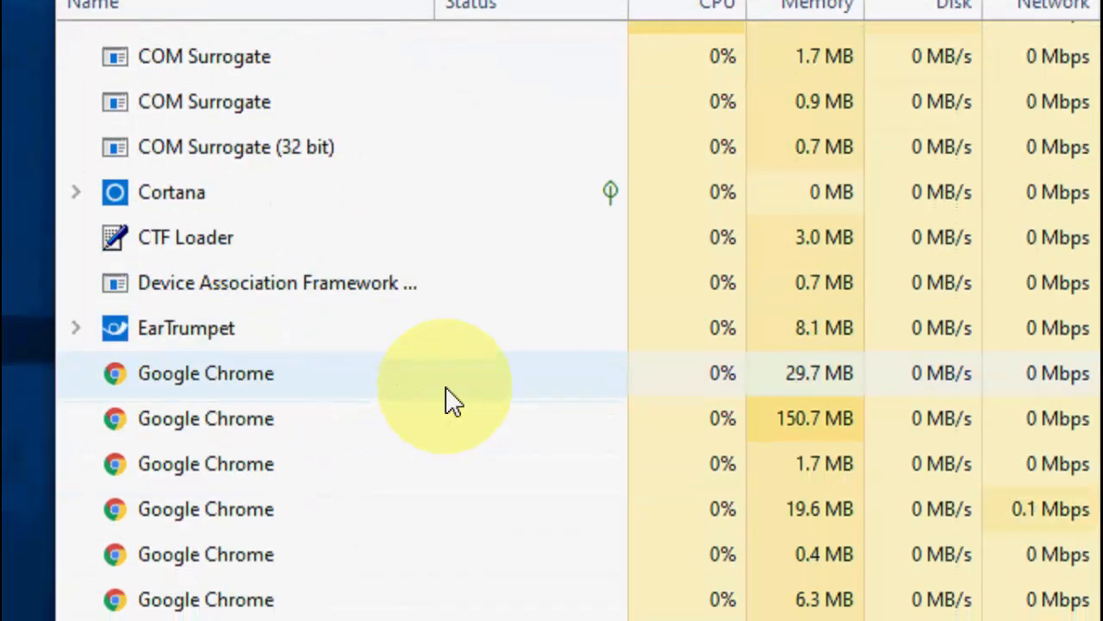
scroll(up, 3)
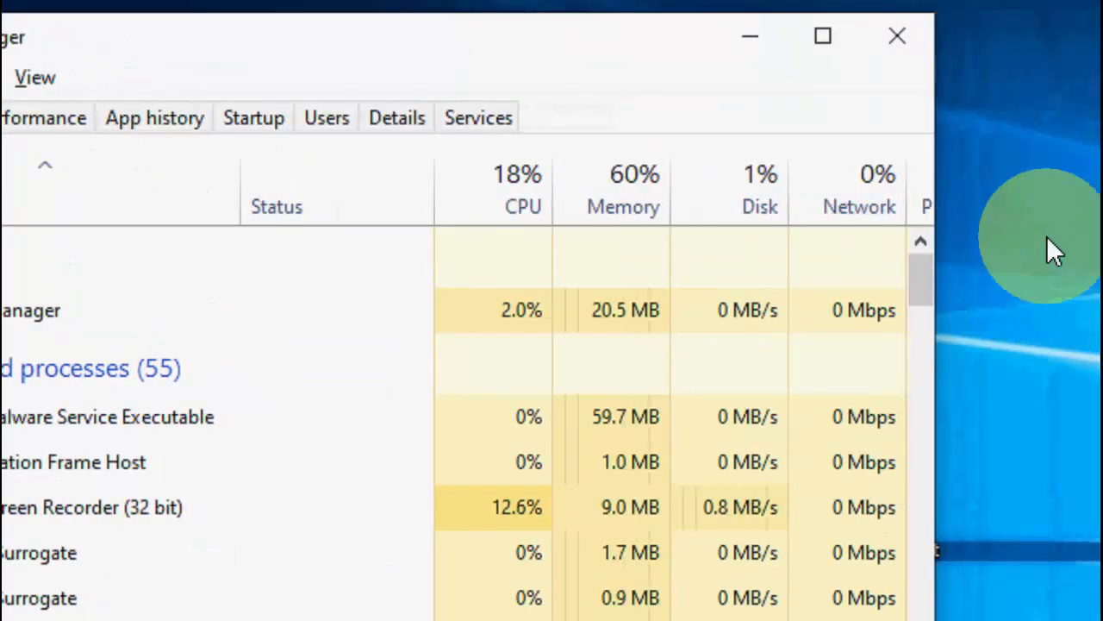
- Leave Task Manager and return to the desktop
click(896, 36)
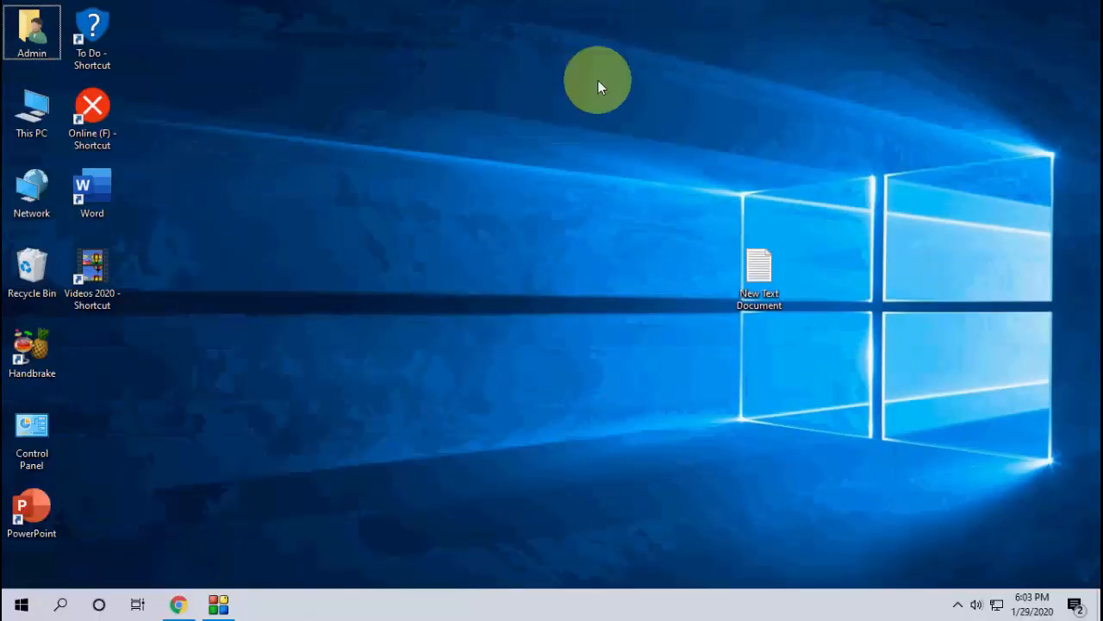
mouse_move(555, 144)
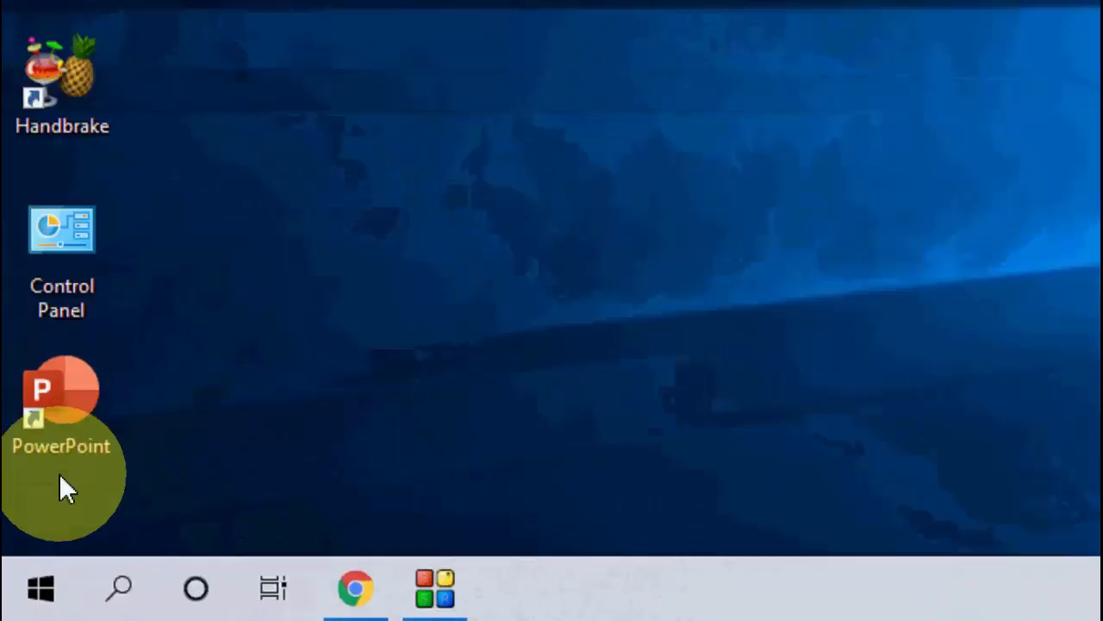
mouse_move(331, 227)
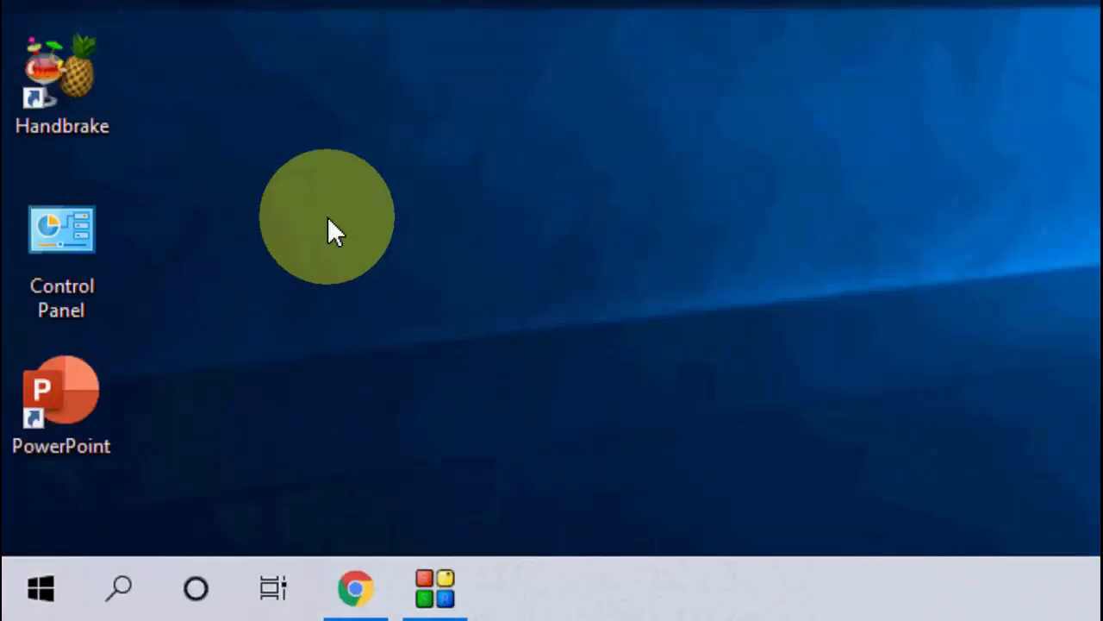
- Launch regedit from the Win+R Run dialog
key(Win+r)
text(regedit)
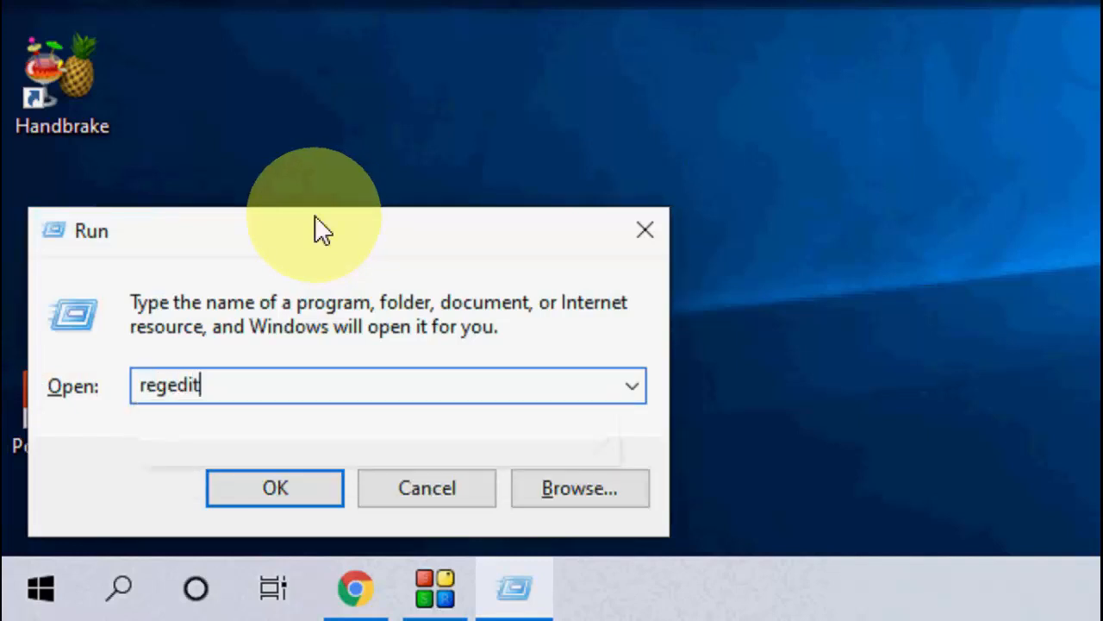
click(275, 486)
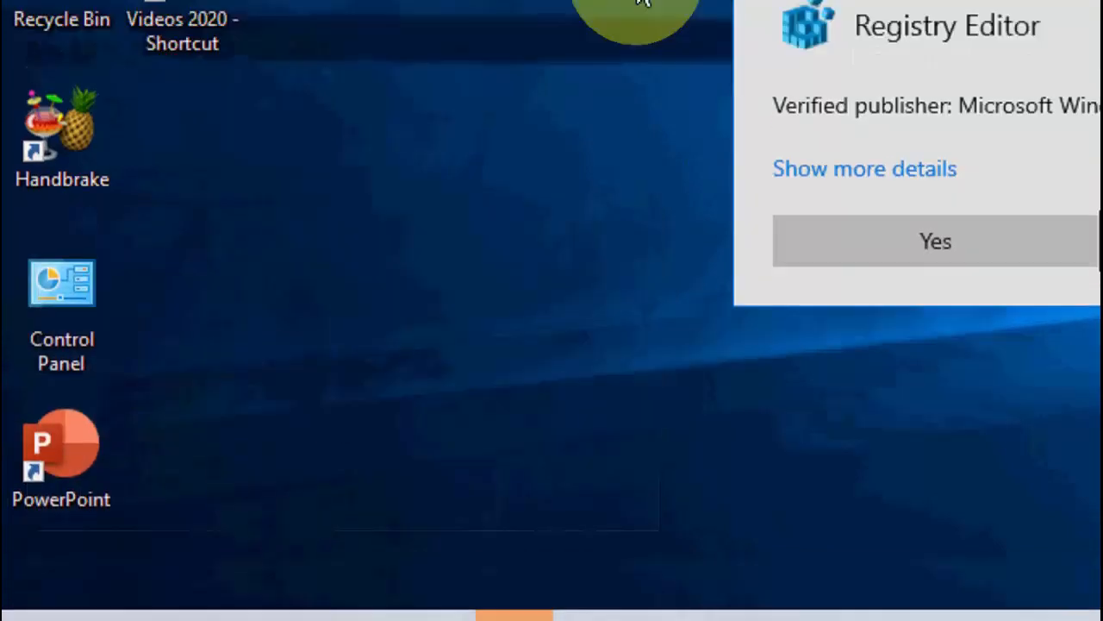
- Allow Registry Editor to run and browse HKEY_LOCAL_MACHINE\SYSTEM\ControlSet001\Services down to the Ndu key
click(934, 241)
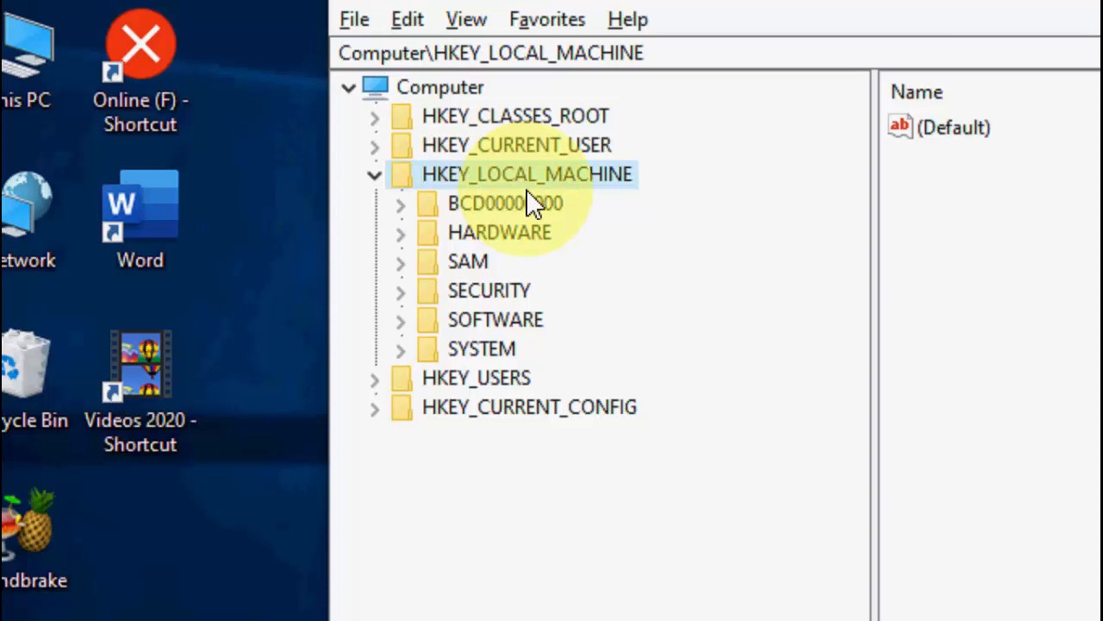
click(400, 348)
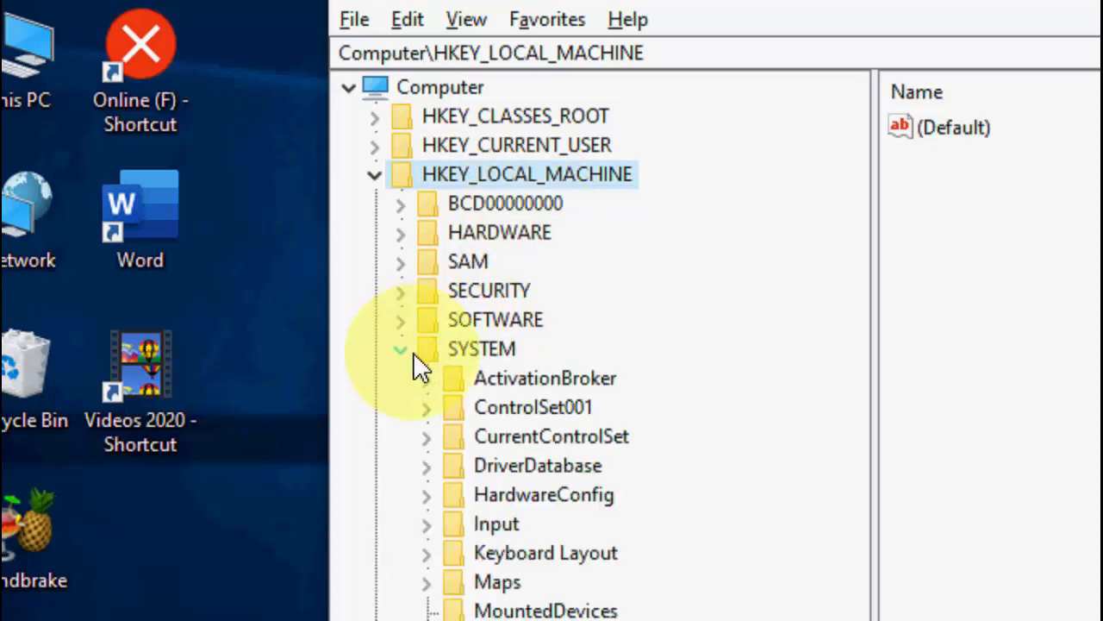
mouse_move(479, 423)
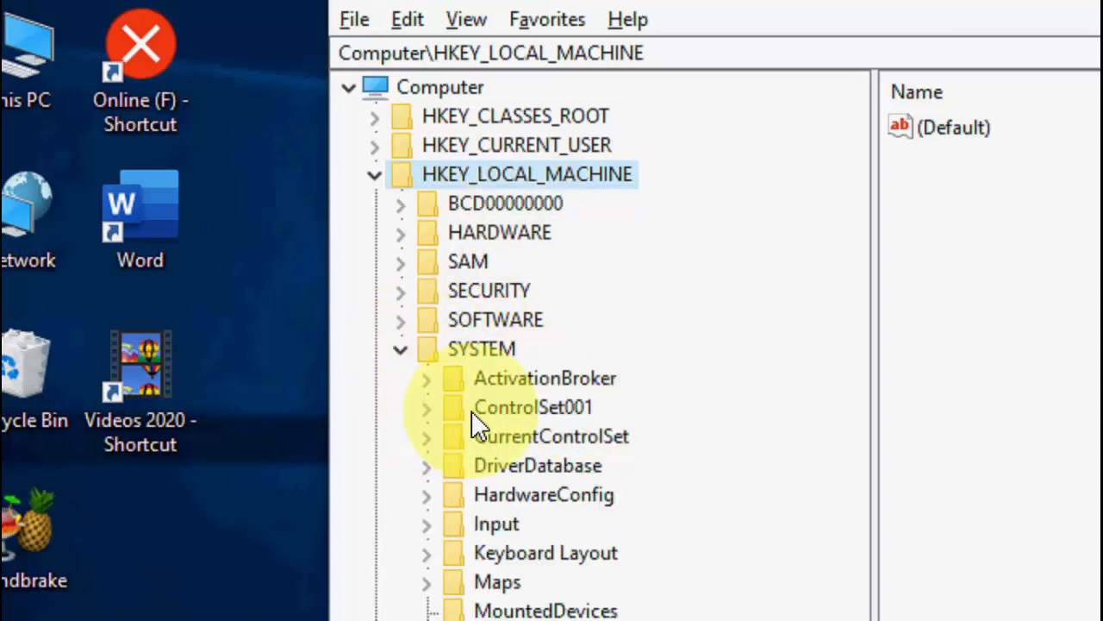
click(426, 407)
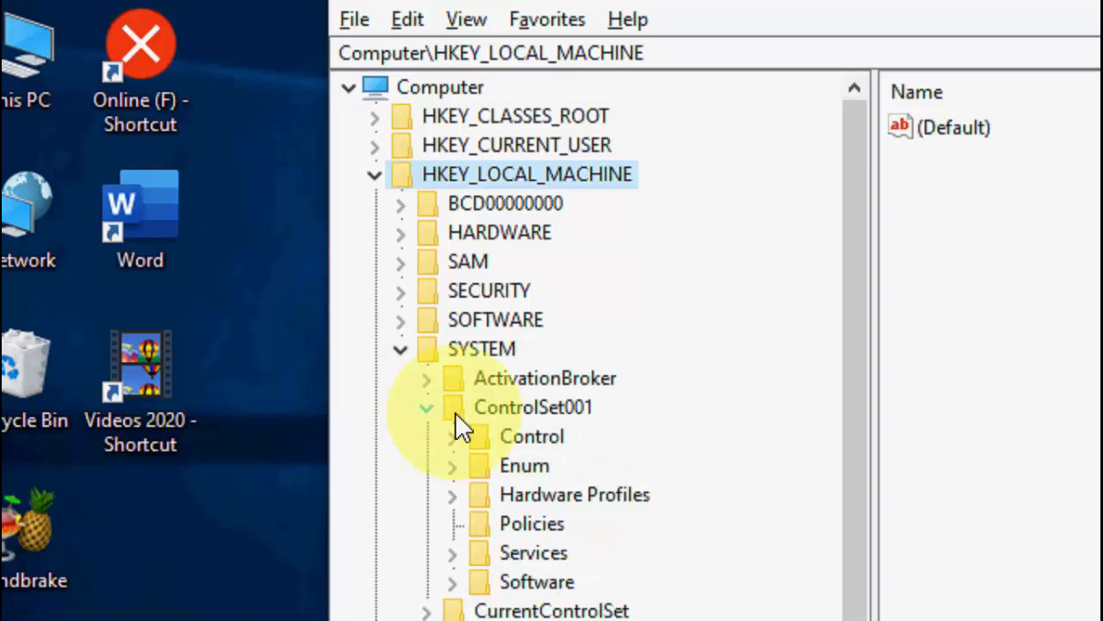
scroll(down, 3)
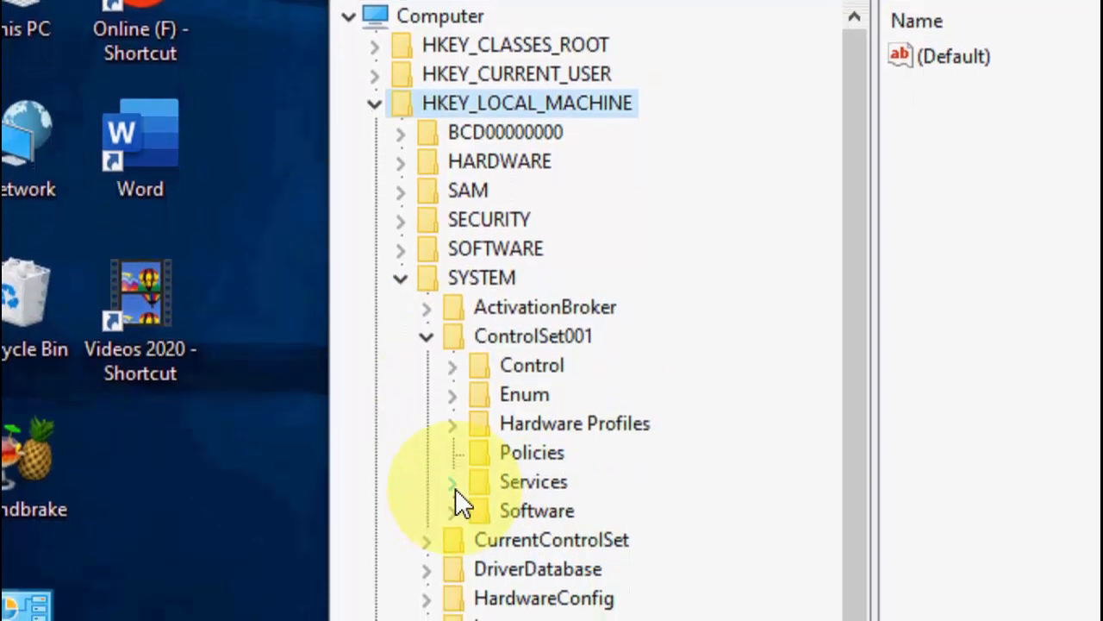
click(452, 481)
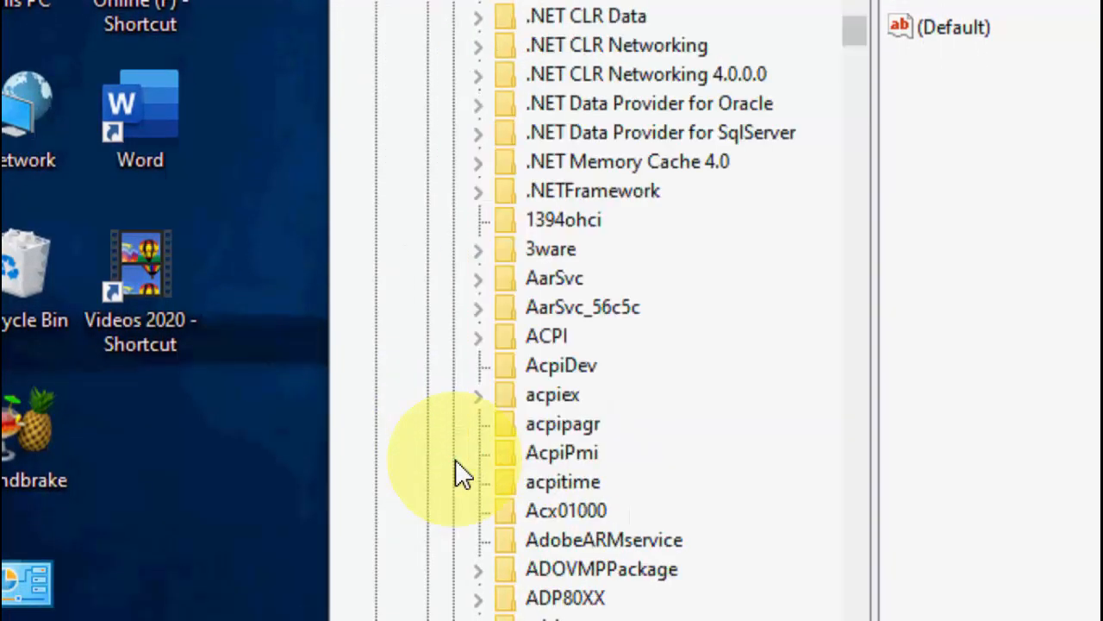
mouse_move(569, 422)
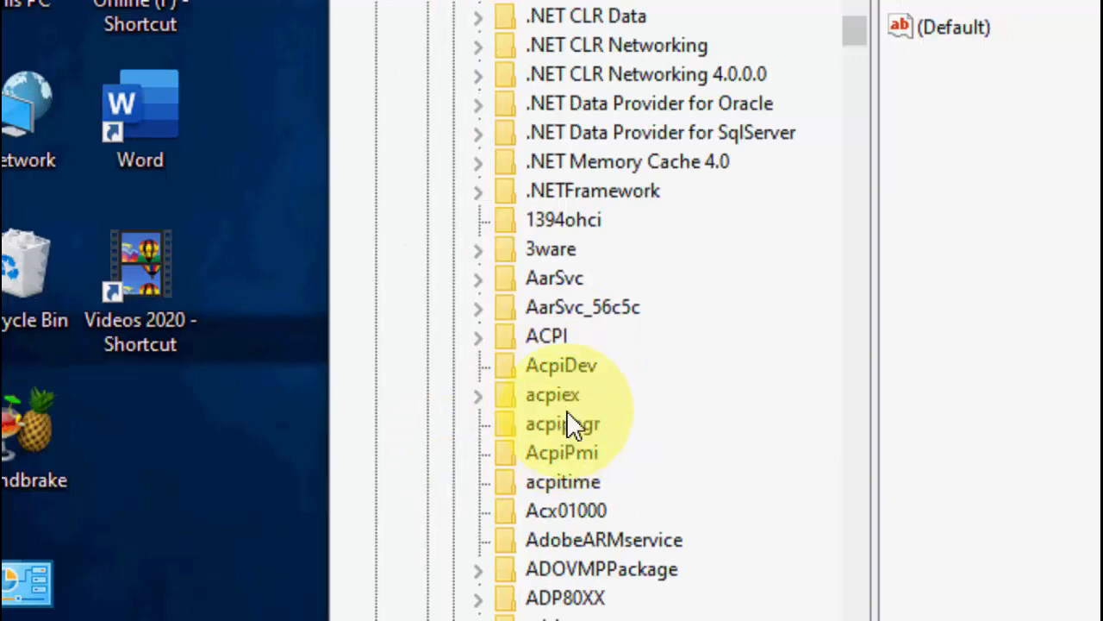
scroll(down, 3)
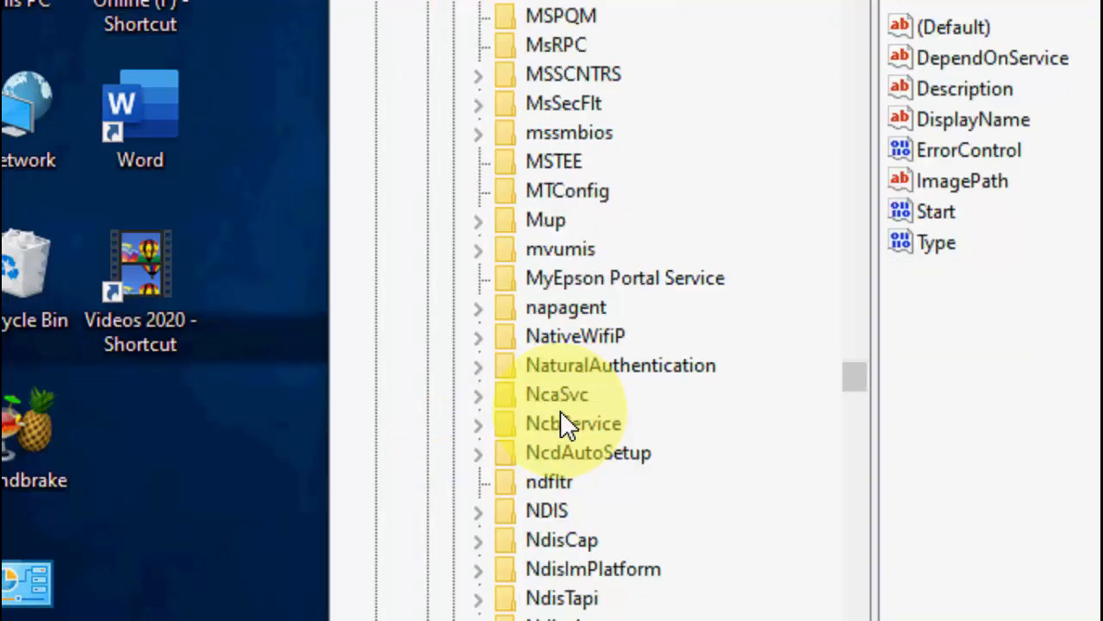
scroll(down, 3)
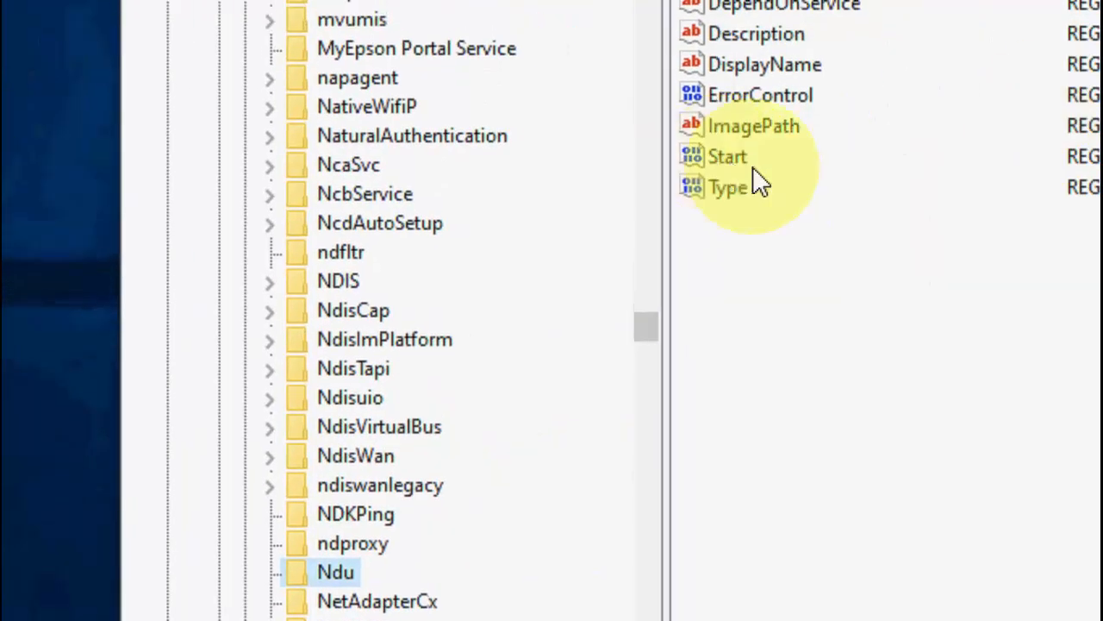
- Modify the Ndu service's Start value to 4 and confirm it
right_click(767, 181)
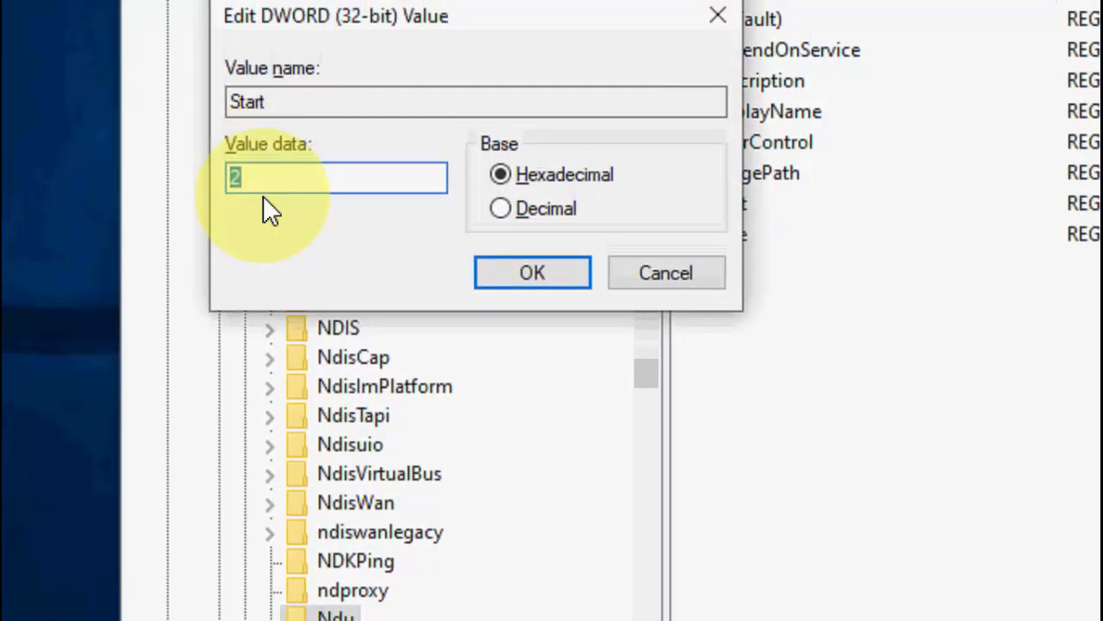
text(4)
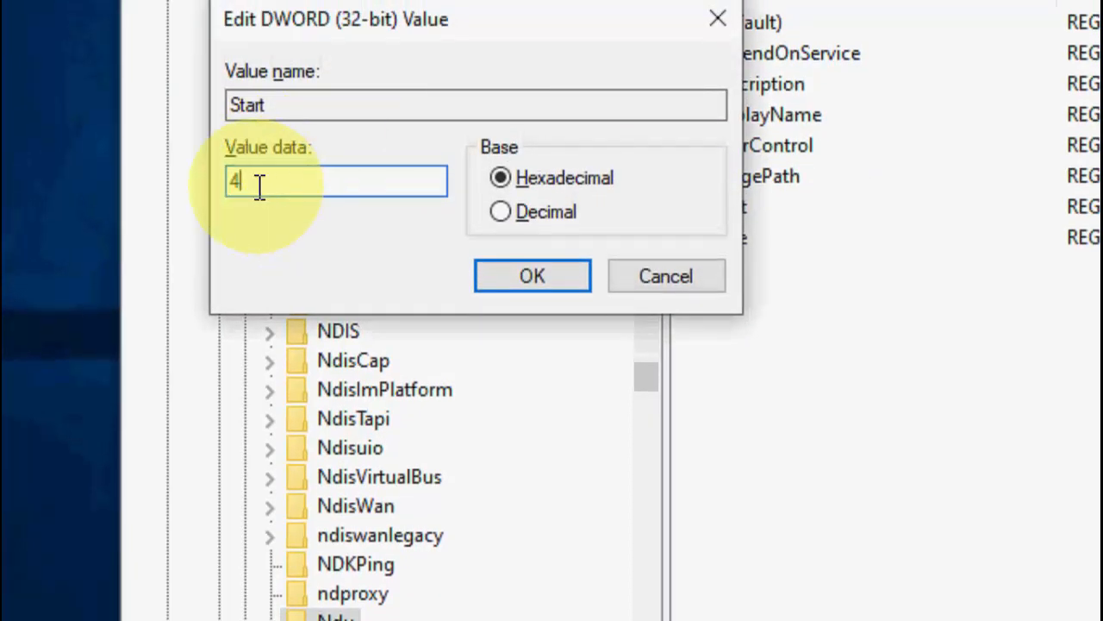
click(531, 275)
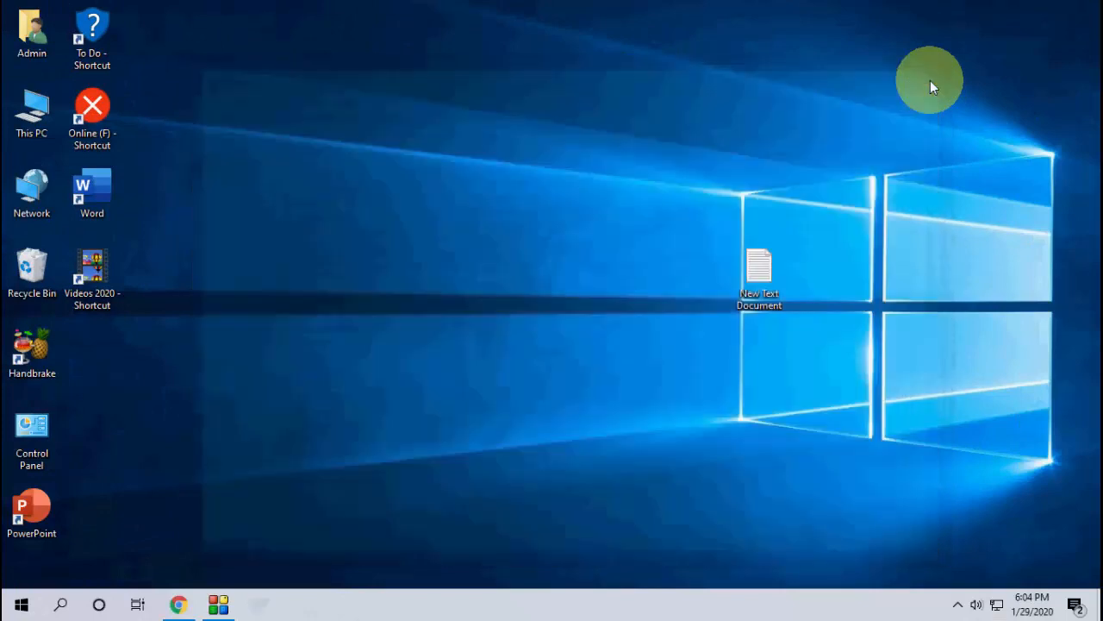
mouse_move(382, 164)
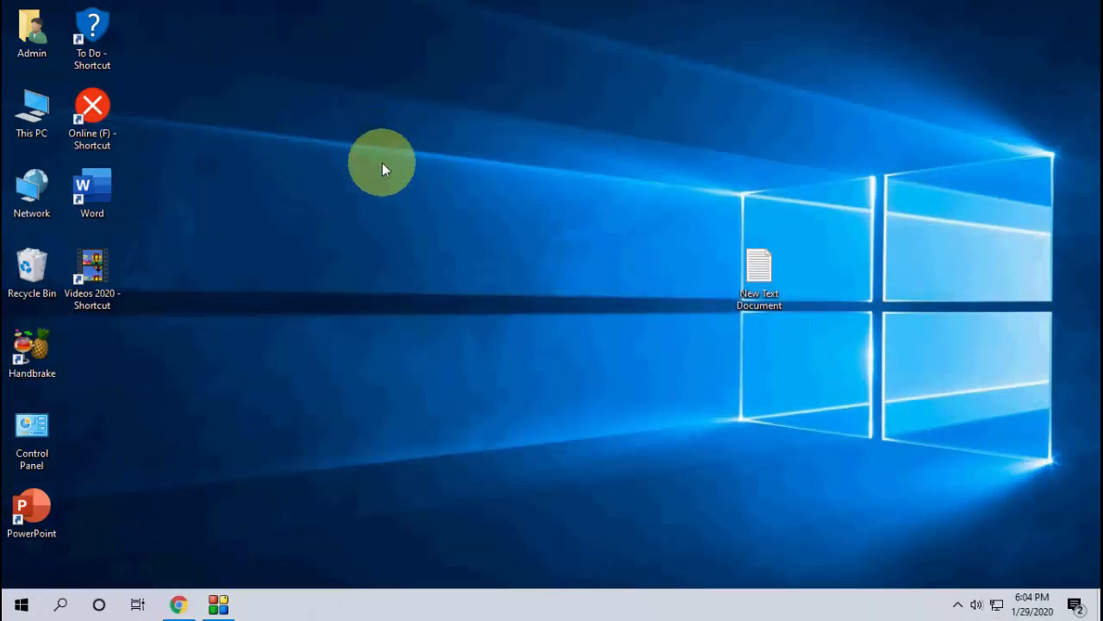
mouse_move(65, 444)
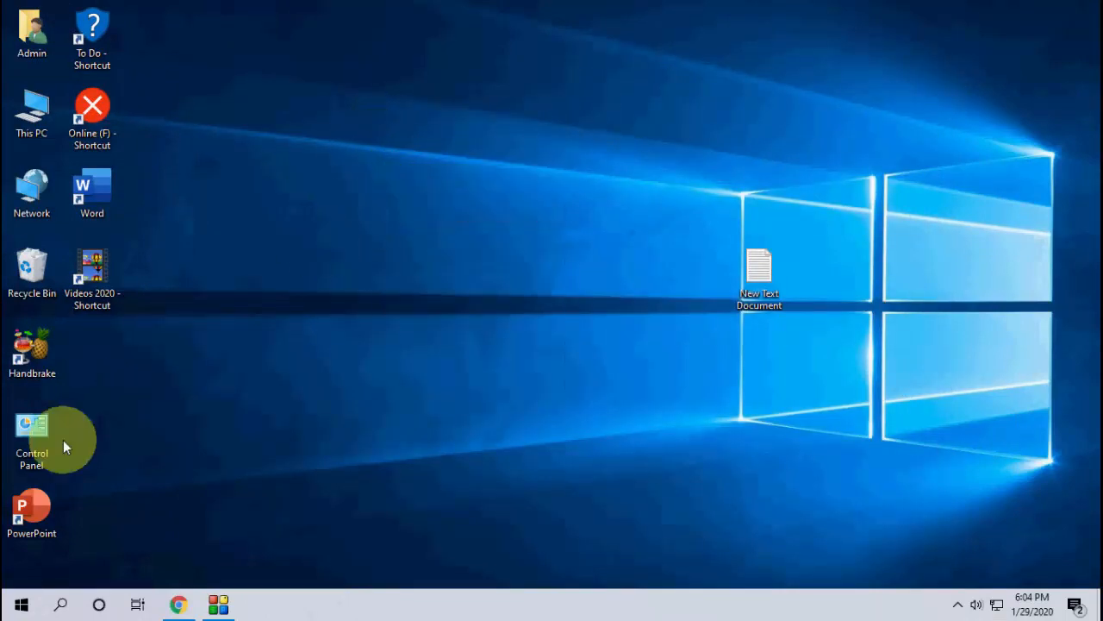
- Search for 'services' and open the Services console
text(vices)
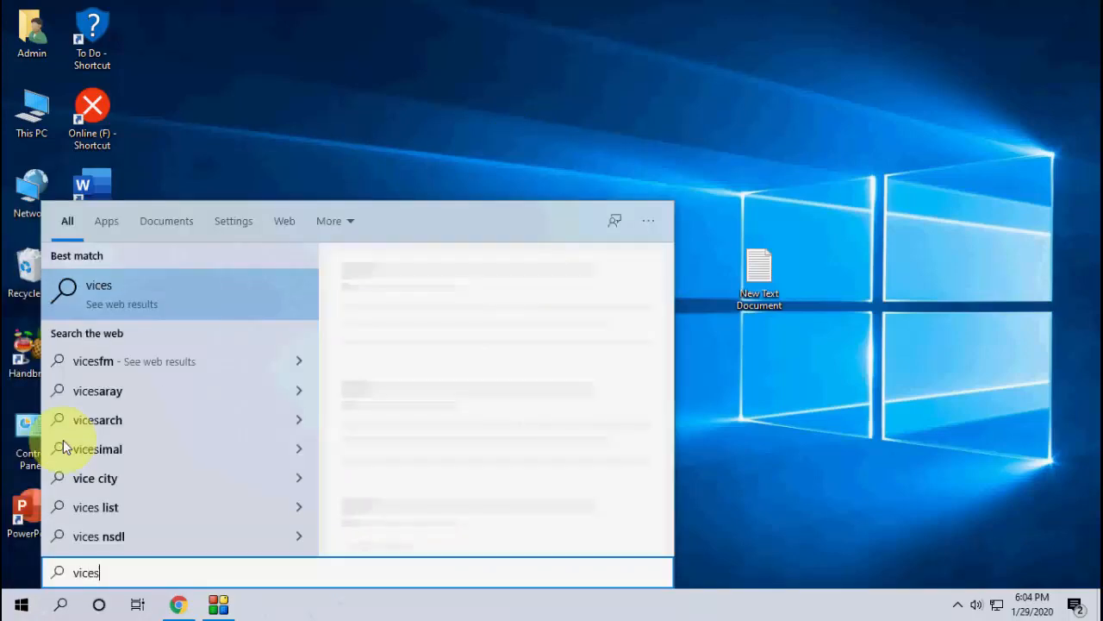
text(snipping Tool)
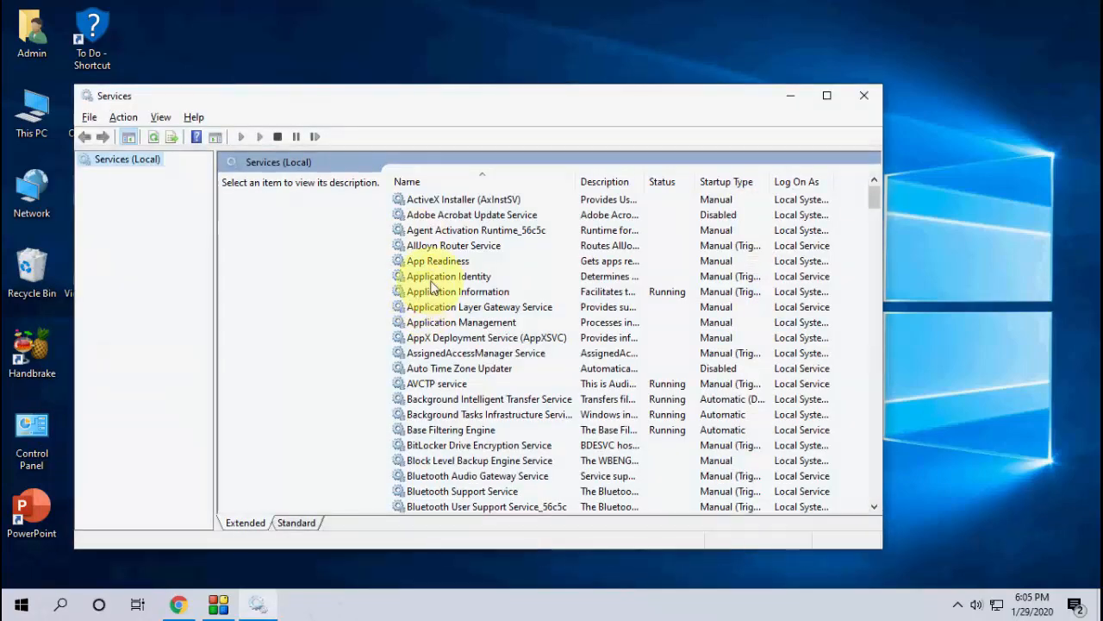
click(448, 276)
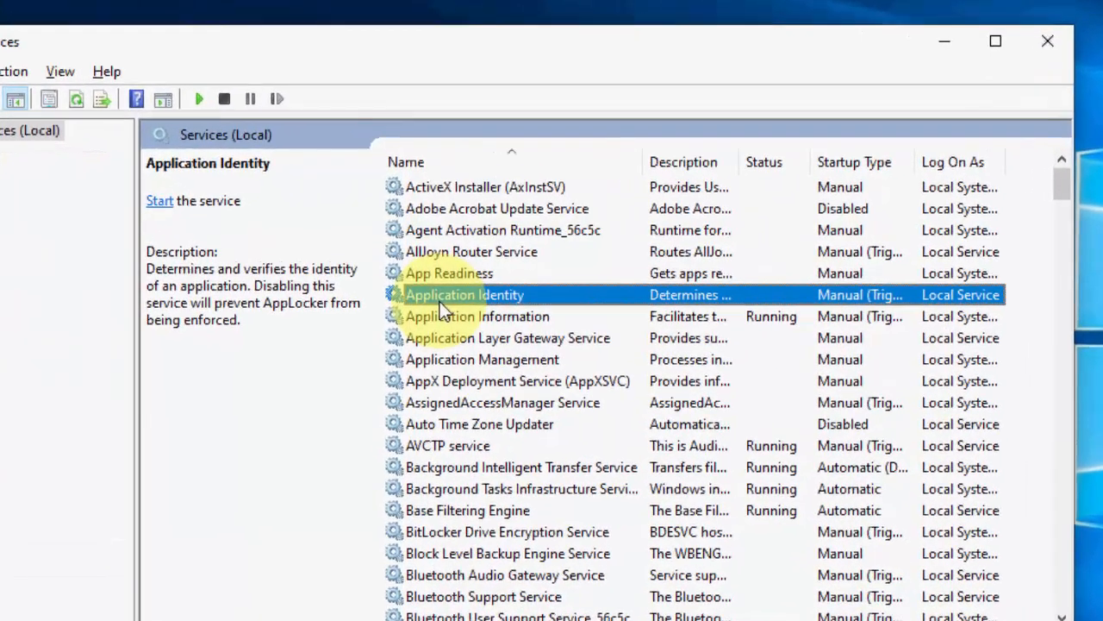
- Scroll the services list and select the SysMain service
scroll(down, 3)
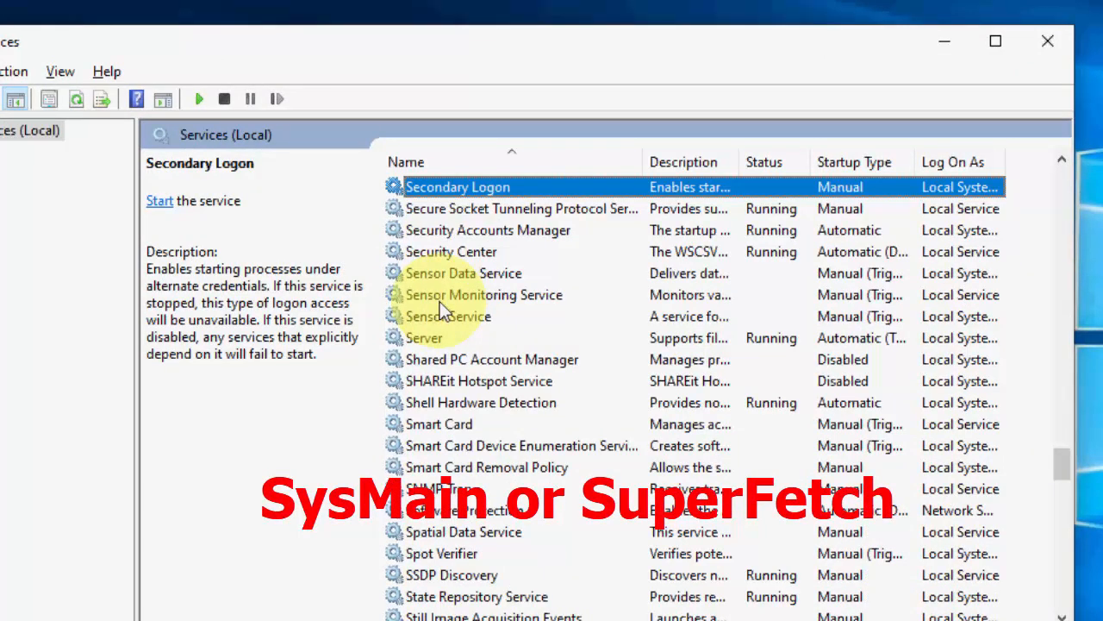
scroll(down, 3)
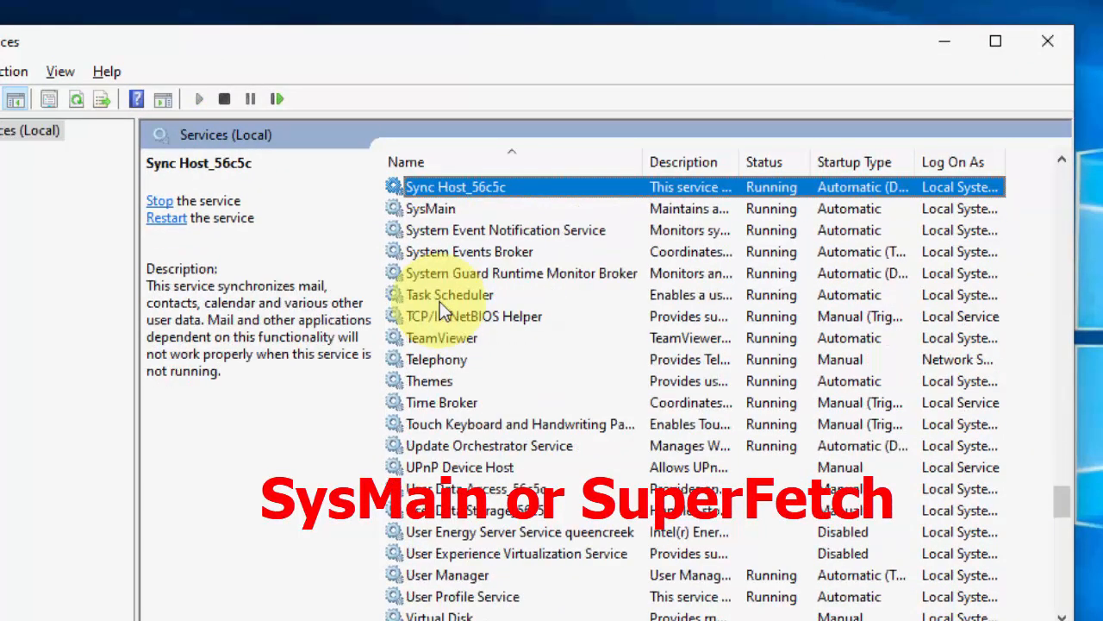
click(431, 207)
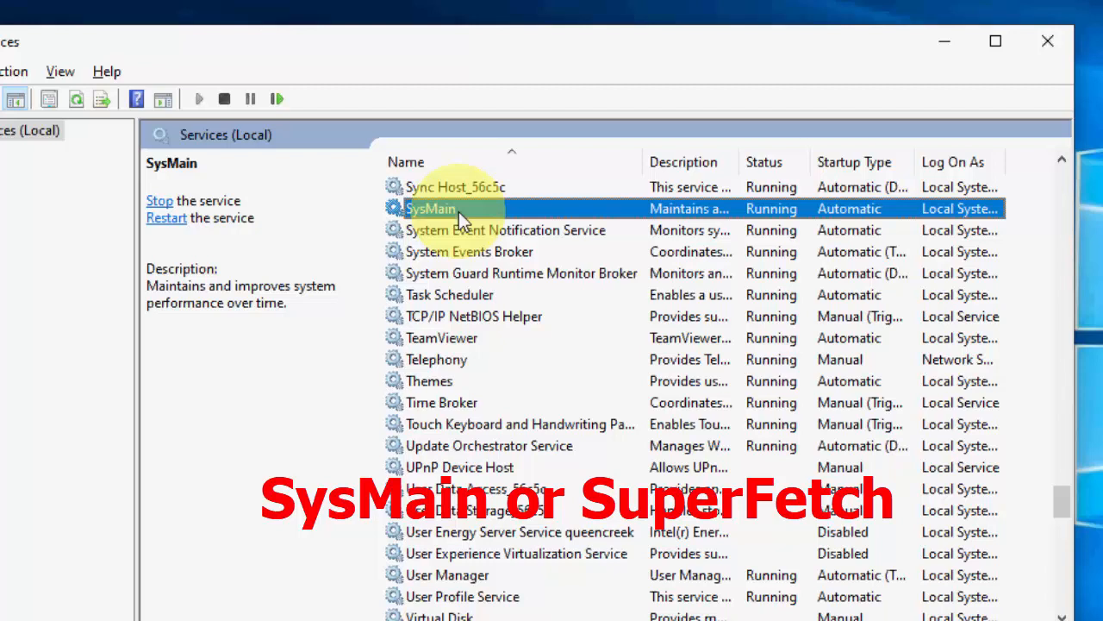
mouse_move(441, 221)
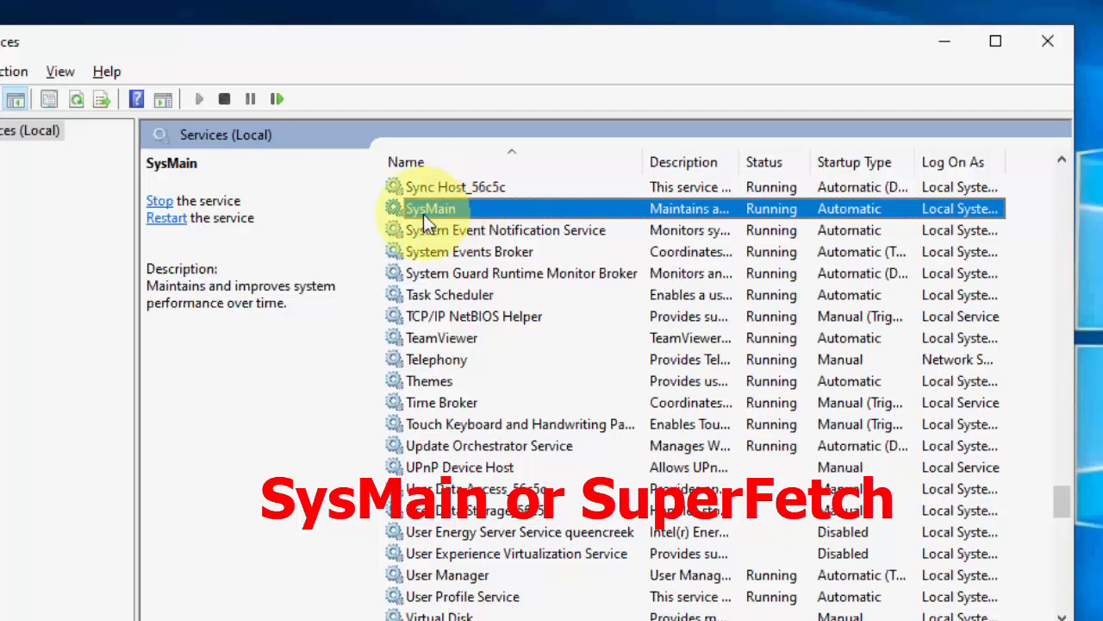
- Set SysMain's startup type to Disabled in its Properties and close the Services console
right_click(428, 208)
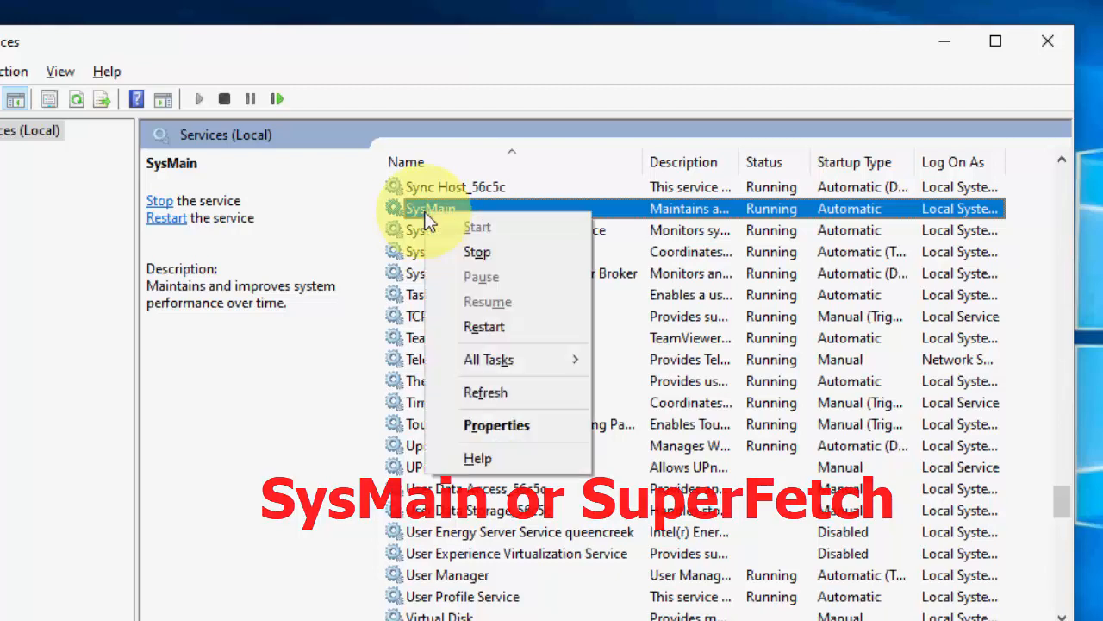
click(496, 424)
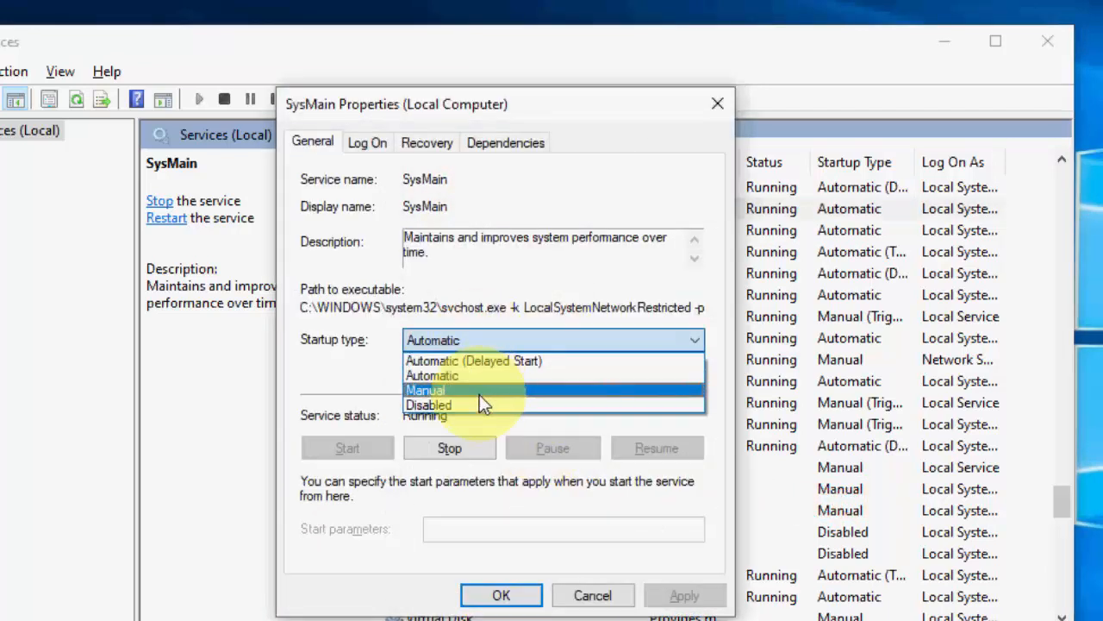
click(427, 405)
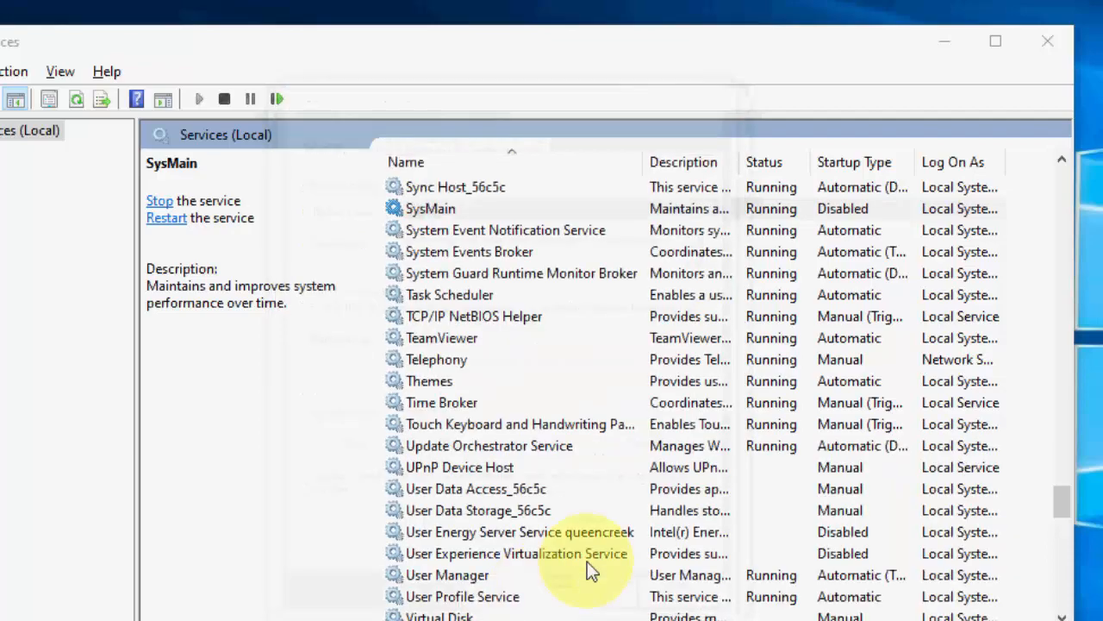
click(1048, 42)
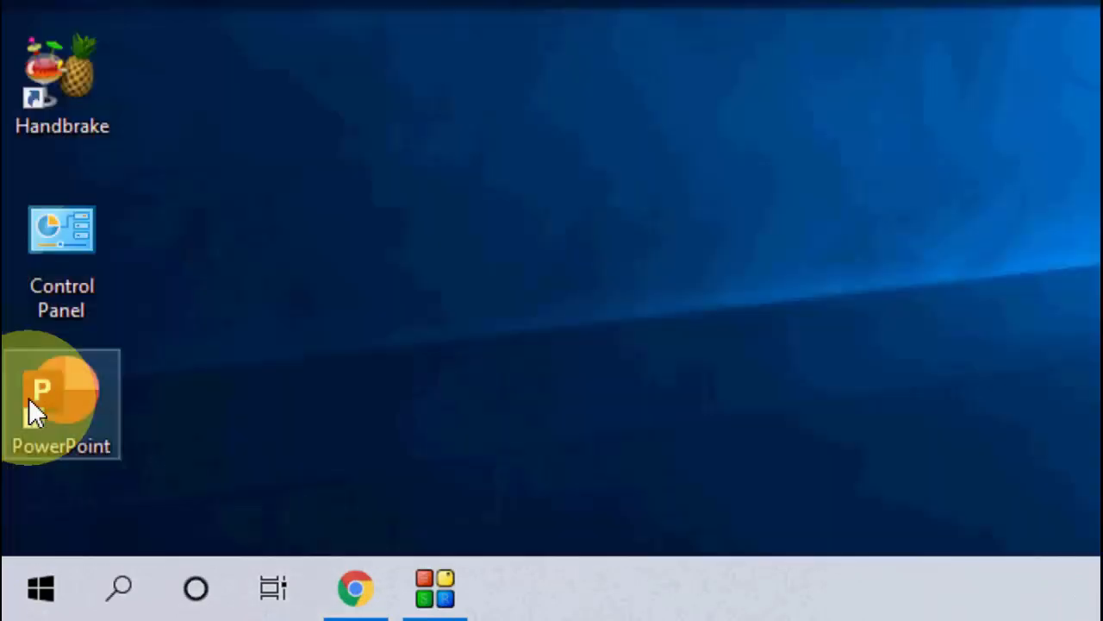
- Search for advanced system settings and set Performance Options to 'Adjust for best performance'
text(advance)
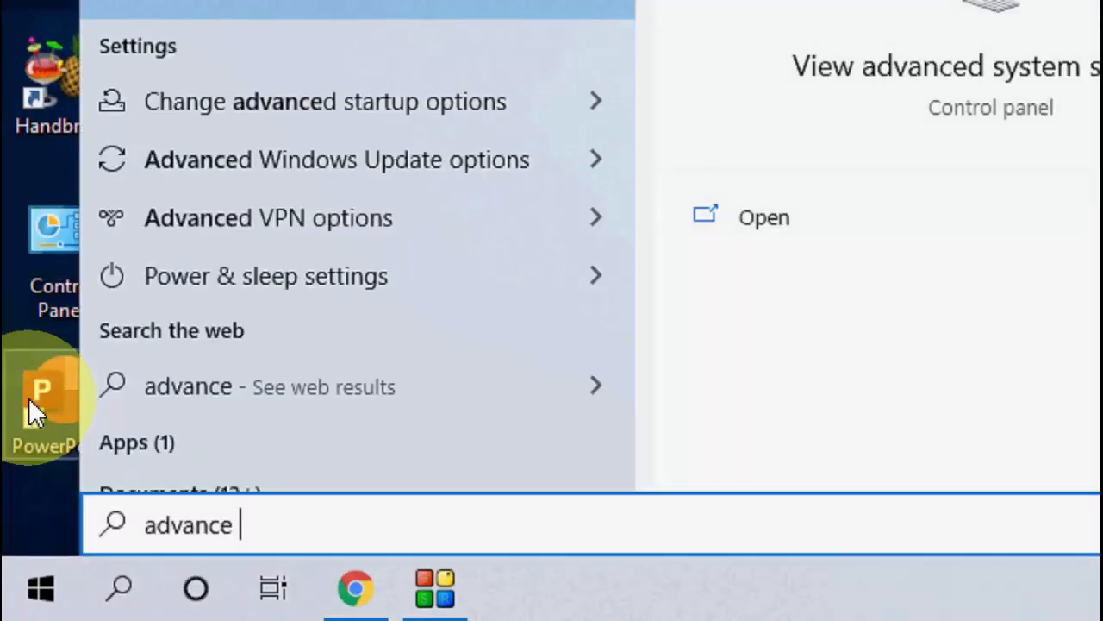
text(system setting)
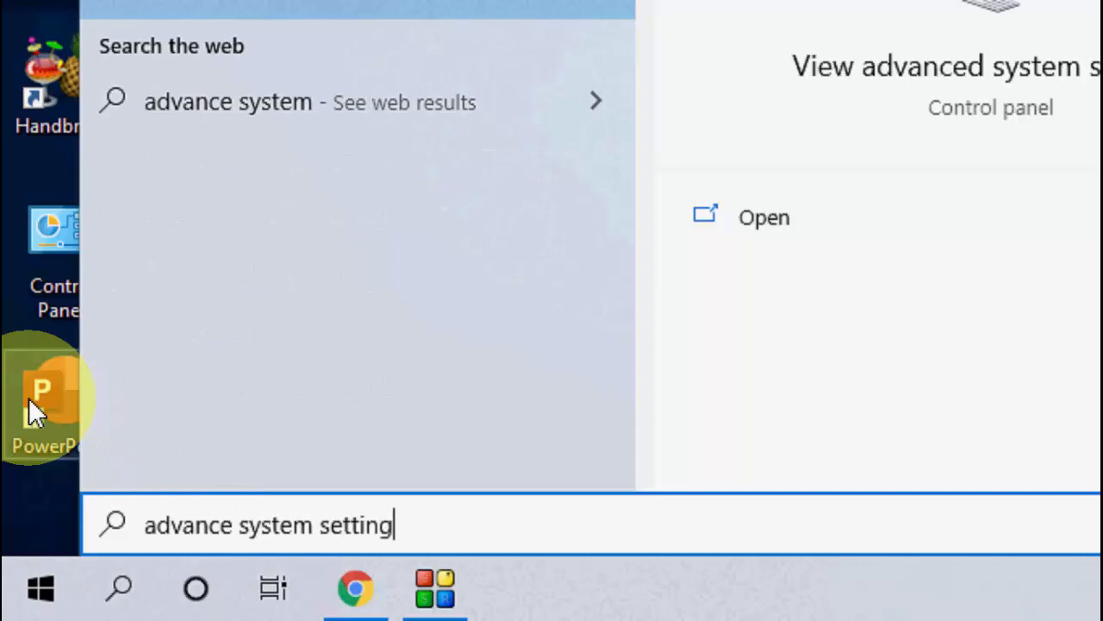
click(763, 217)
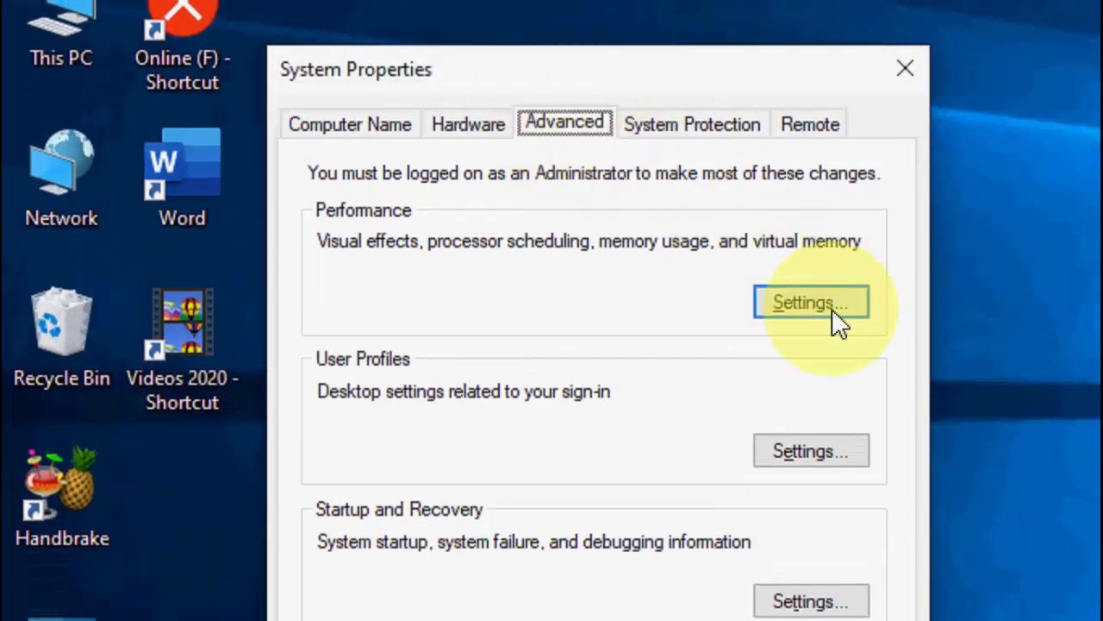
click(810, 302)
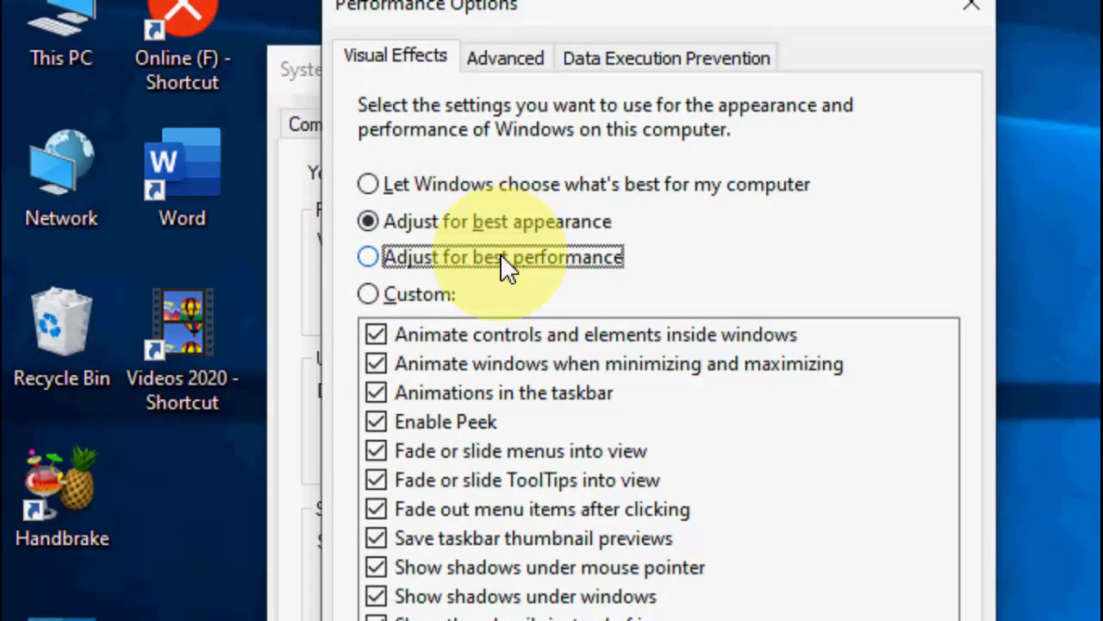
click(367, 256)
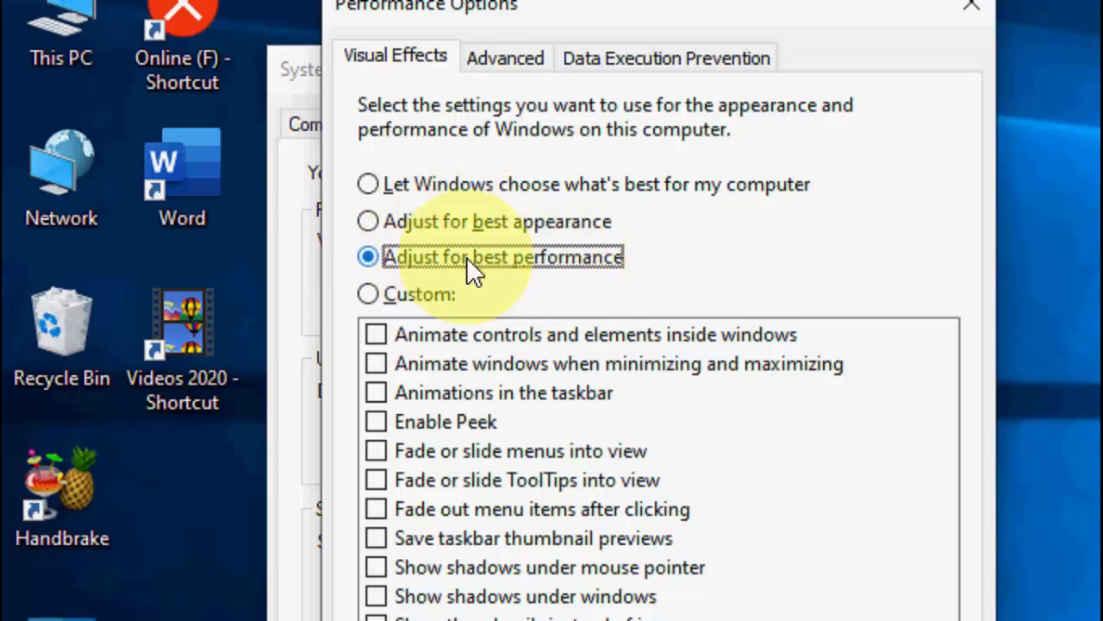
mouse_move(414, 273)
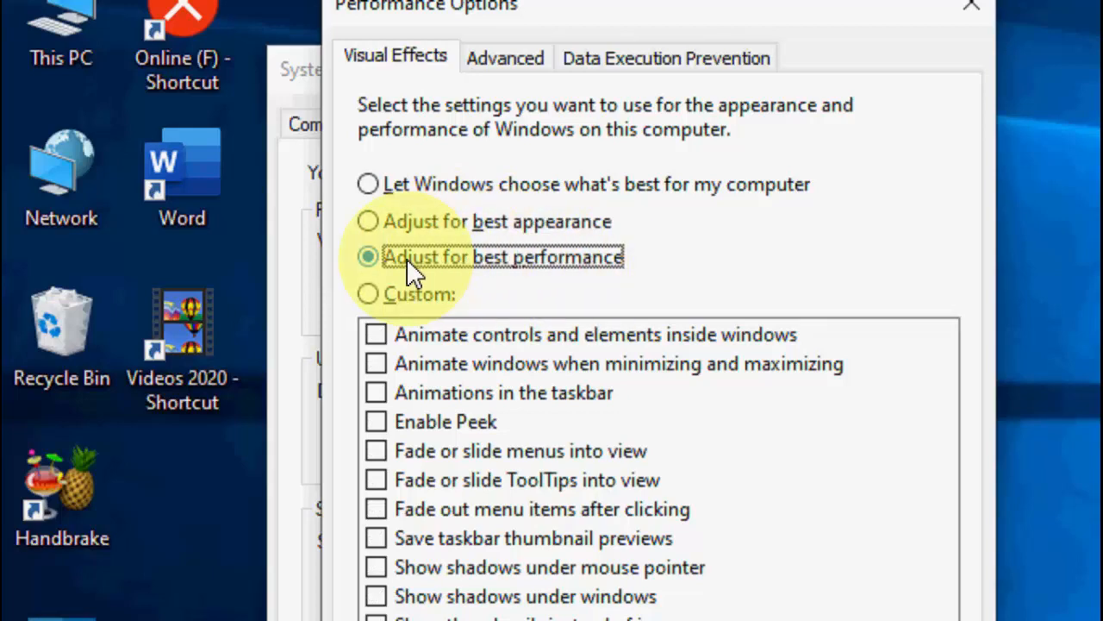
scroll(down, 3)
text(regedit)
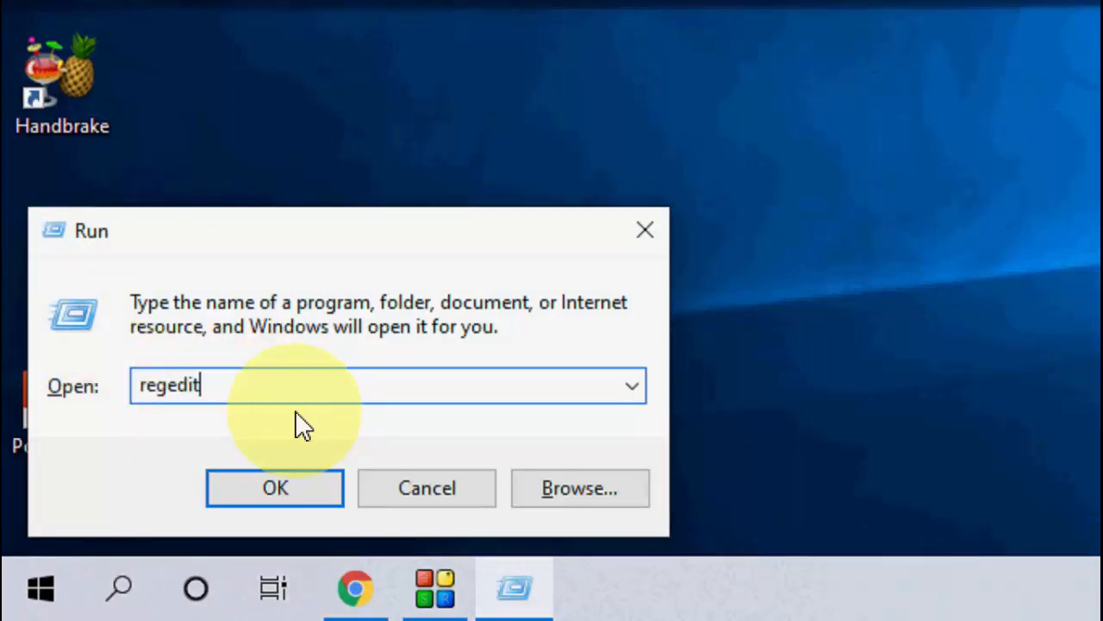
mouse_move(302, 488)
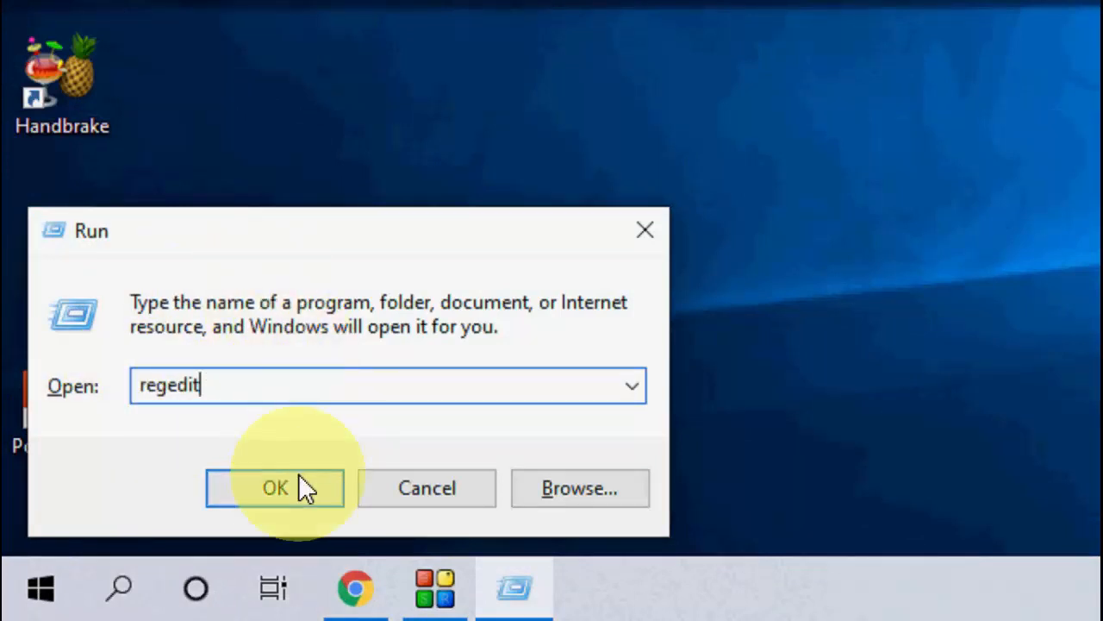
- Launch regedit and browse HKEY_LOCAL_MACHINE\SYSTEM\CurrentControlSet into the Control key
click(274, 486)
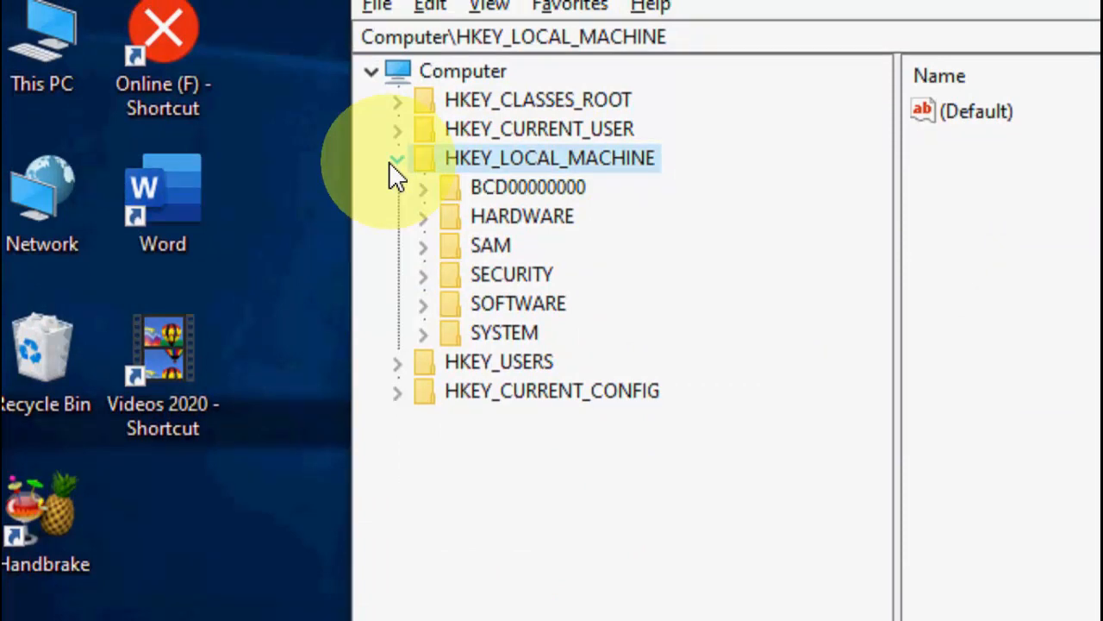
click(424, 333)
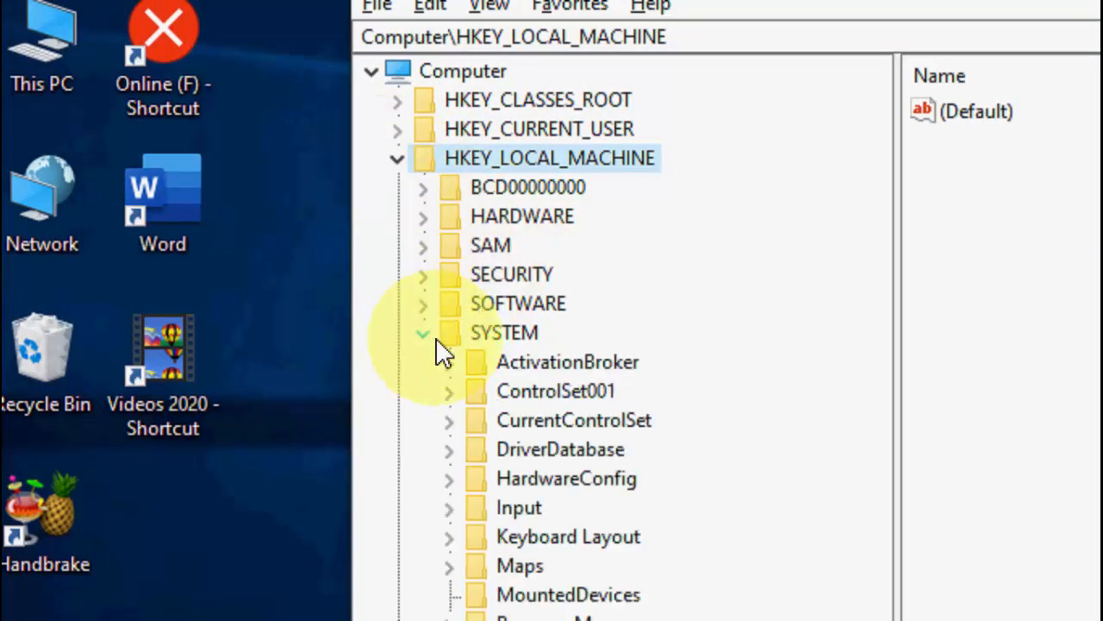
mouse_move(457, 445)
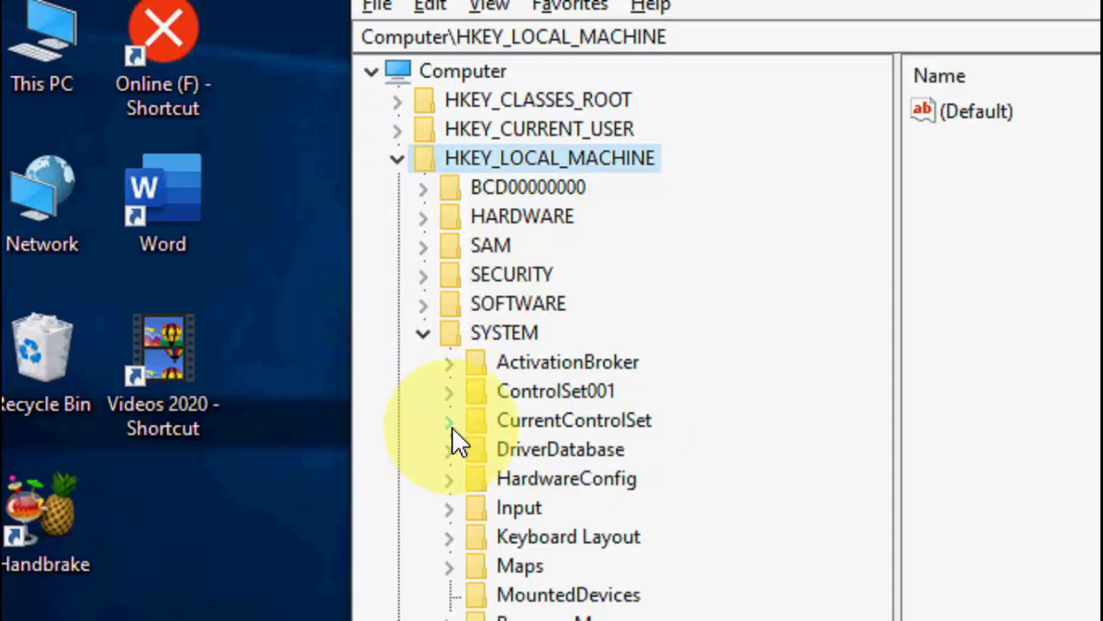
click(448, 420)
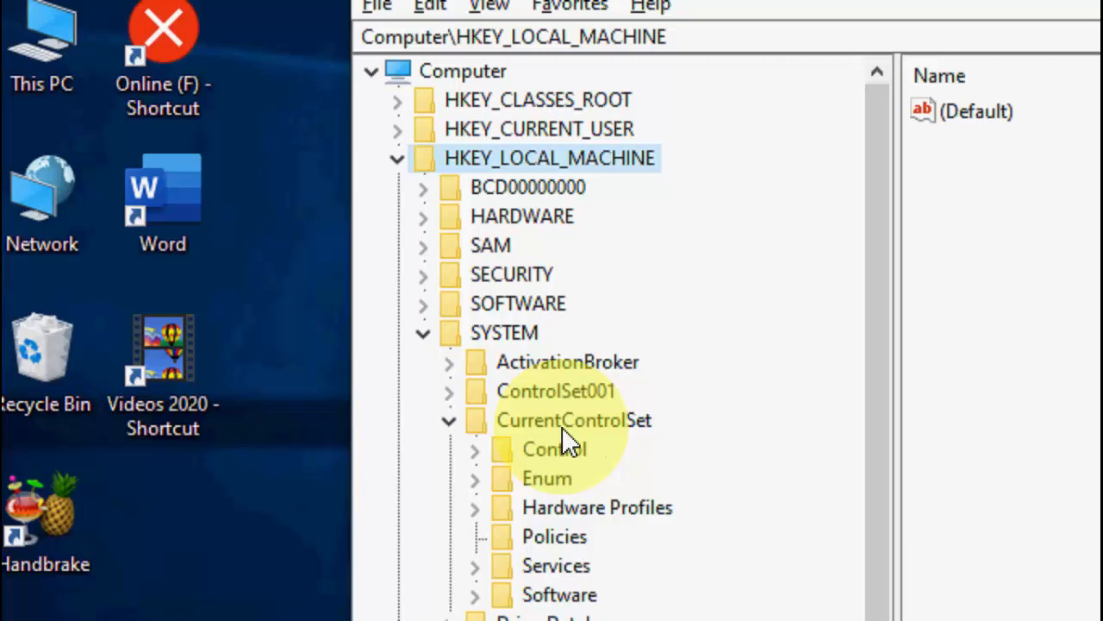
mouse_move(583, 462)
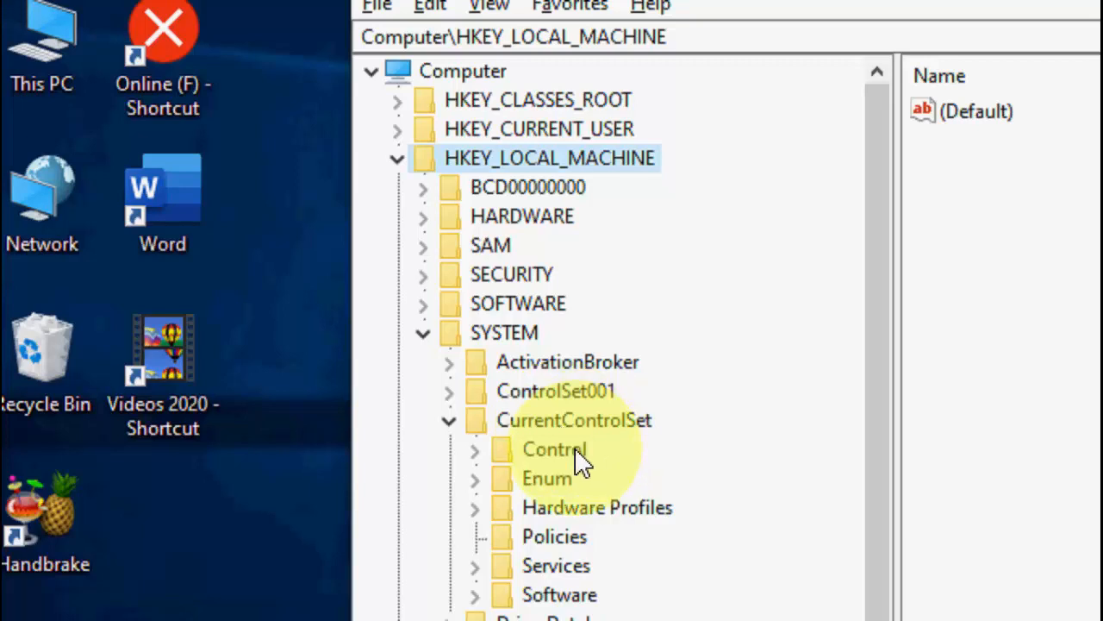
click(555, 448)
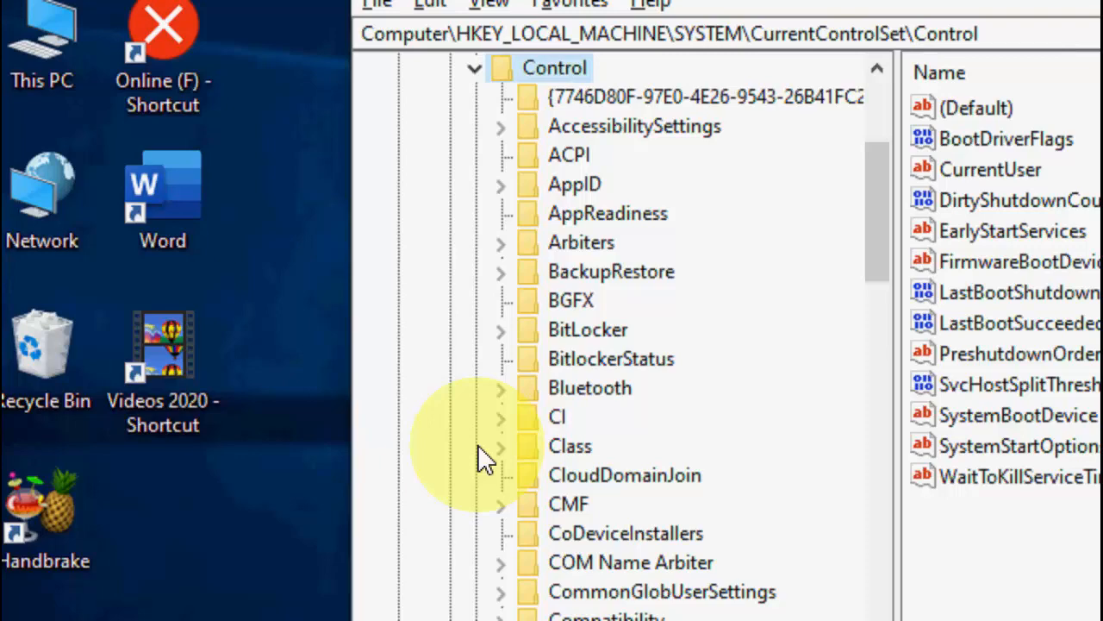
- Expand Session Manager and select the Memory Management key to list its paging values
click(569, 444)
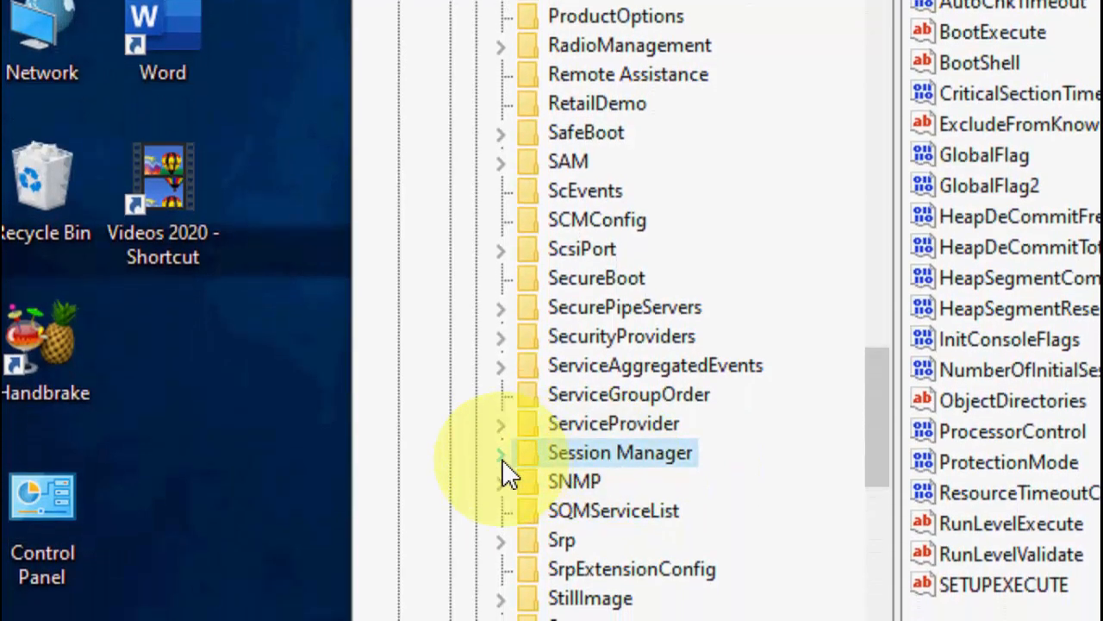
click(500, 452)
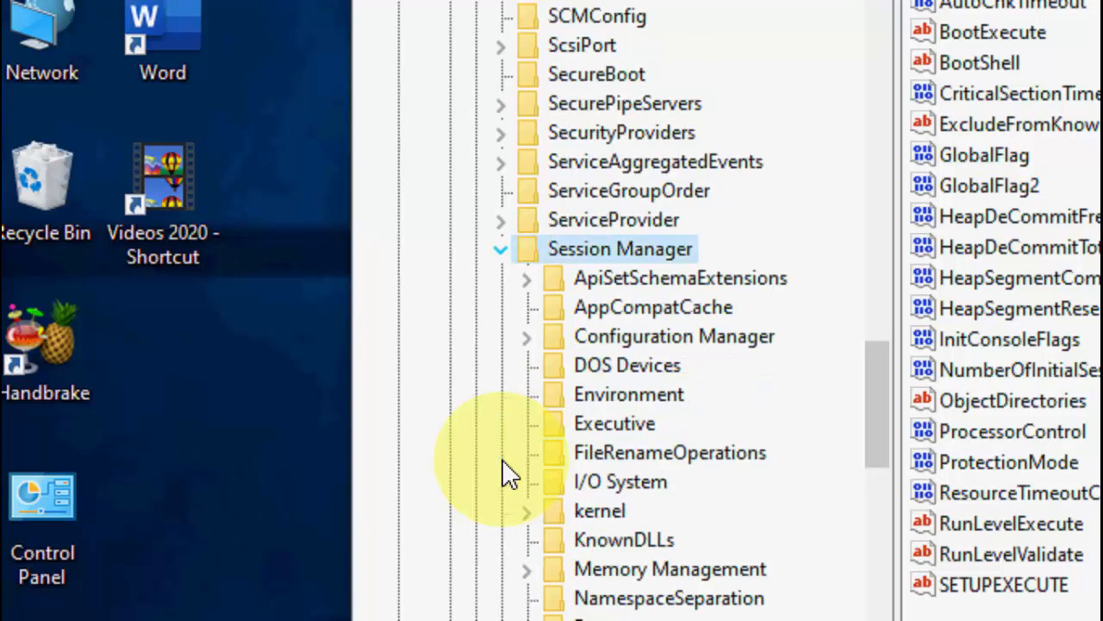
mouse_move(732, 382)
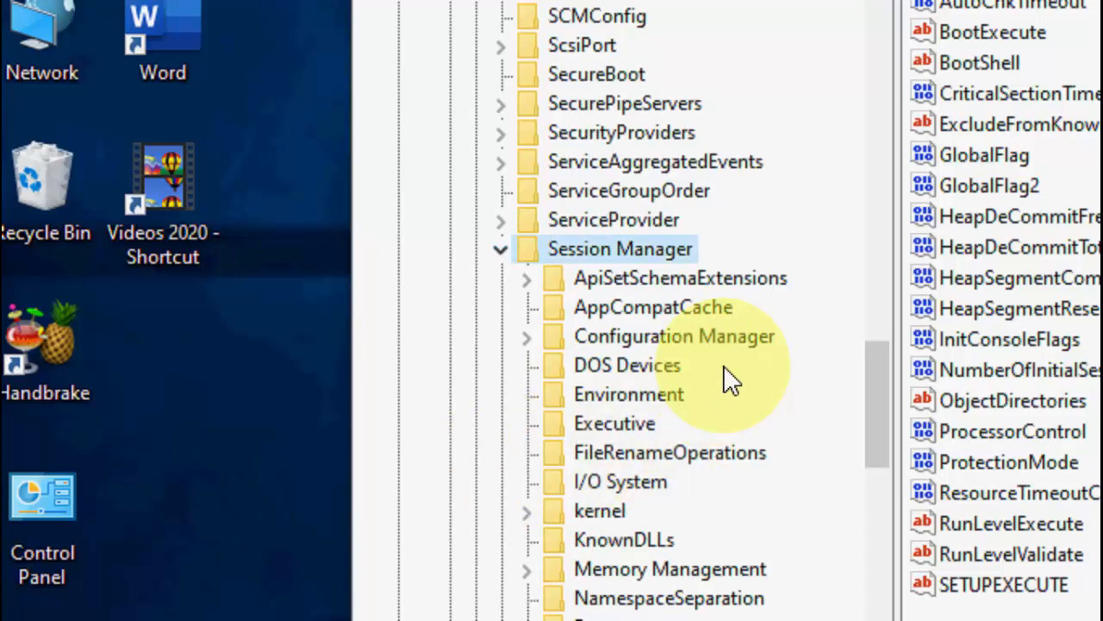
scroll(down, 3)
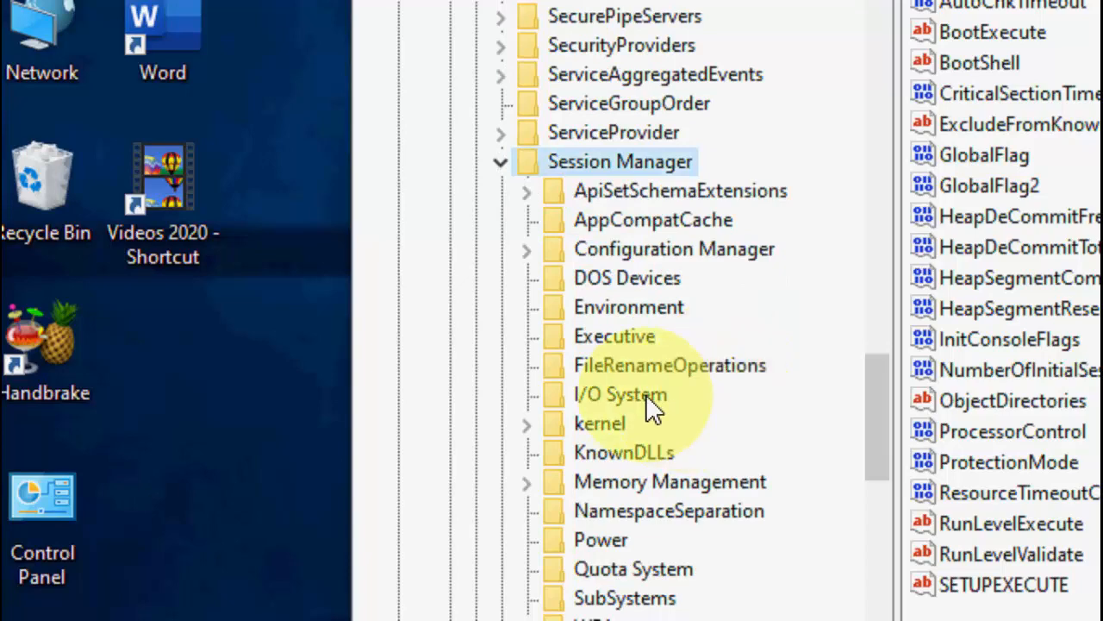
click(669, 462)
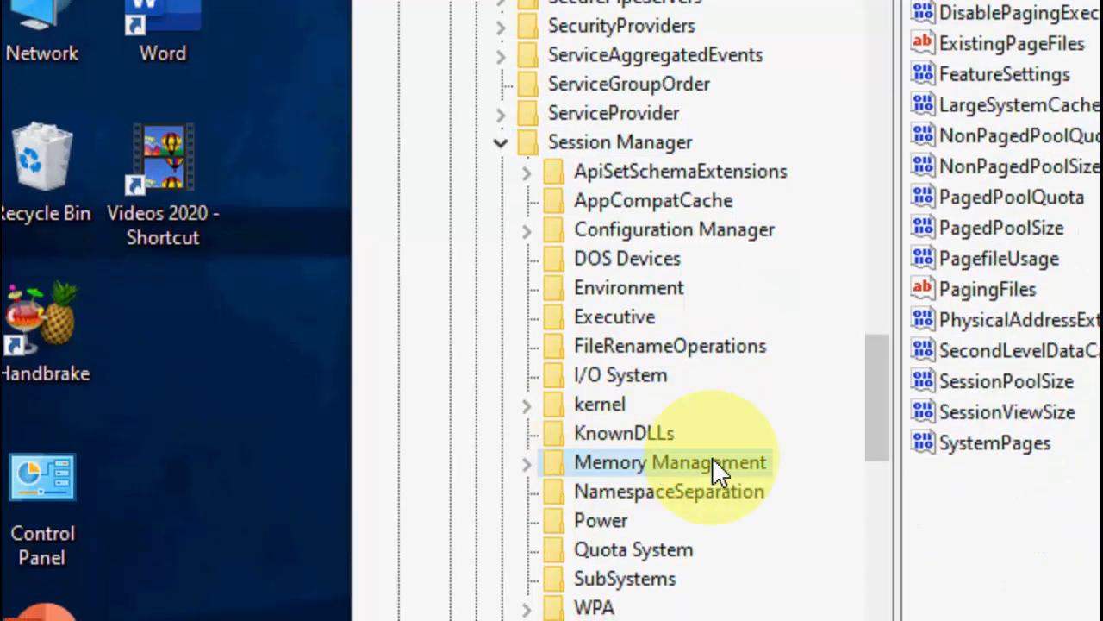
click(668, 462)
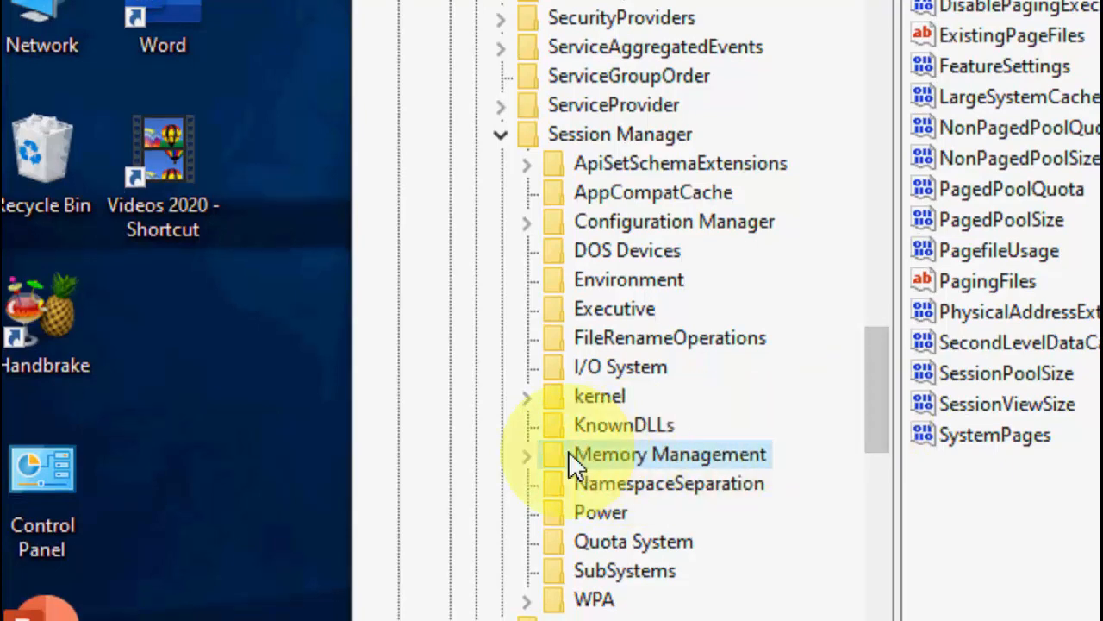
click(669, 455)
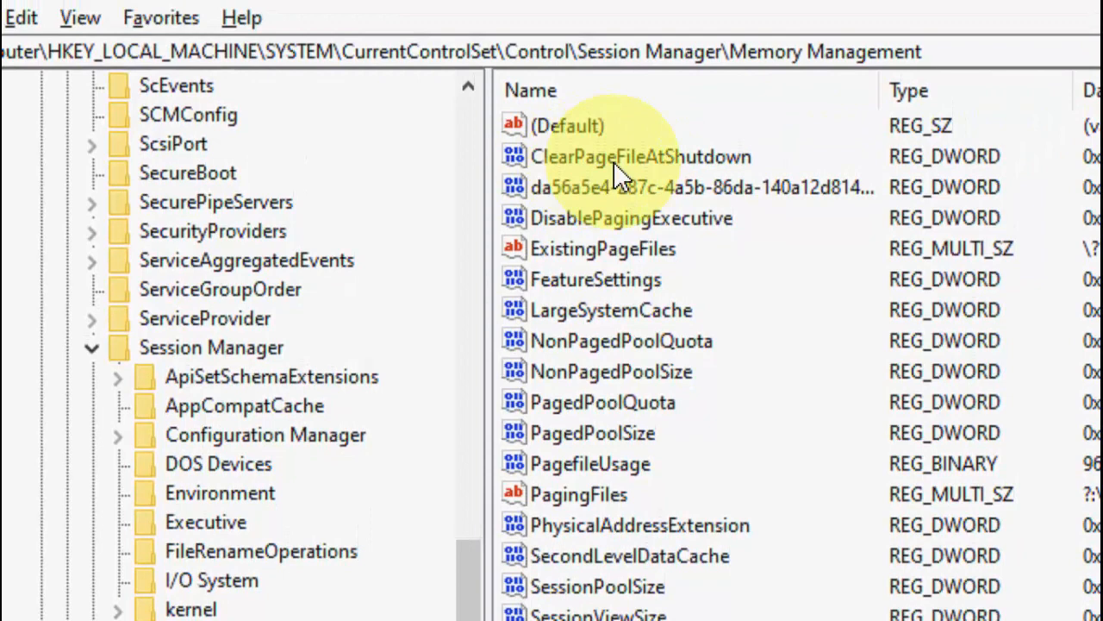
- Modify ClearPageFileAtShutdown and give it the value 1
right_click(642, 155)
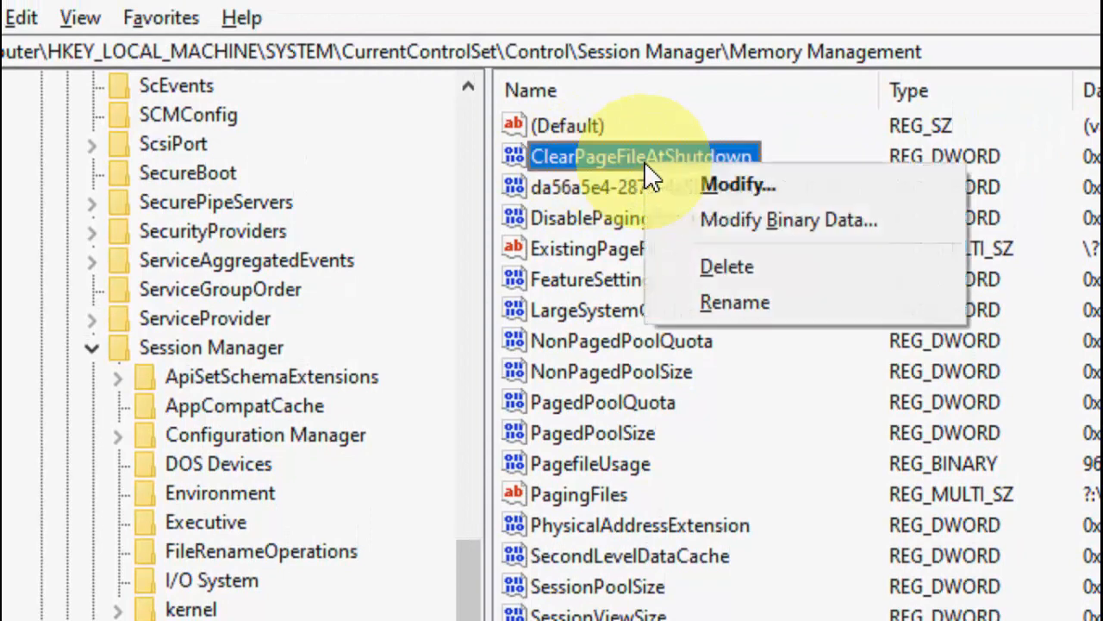
click(737, 184)
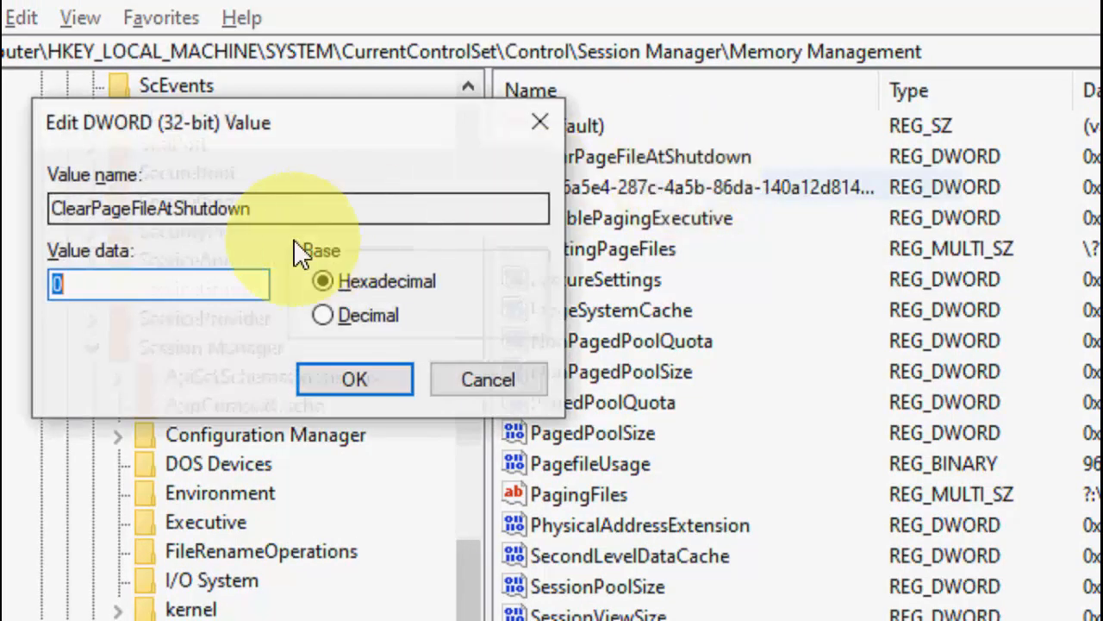
text(1)
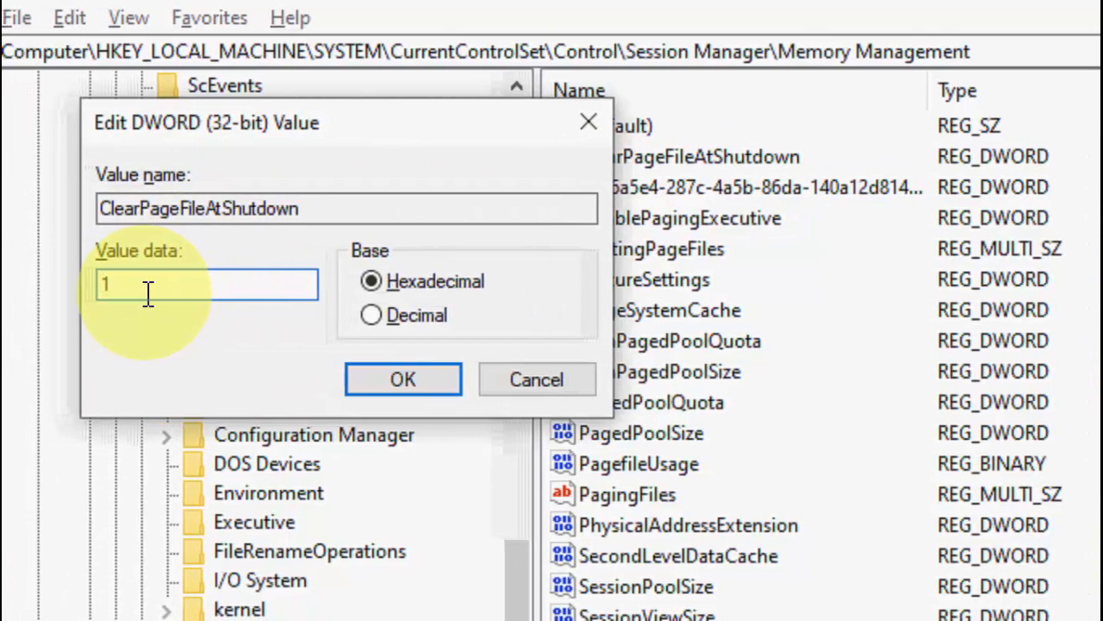
click(403, 379)
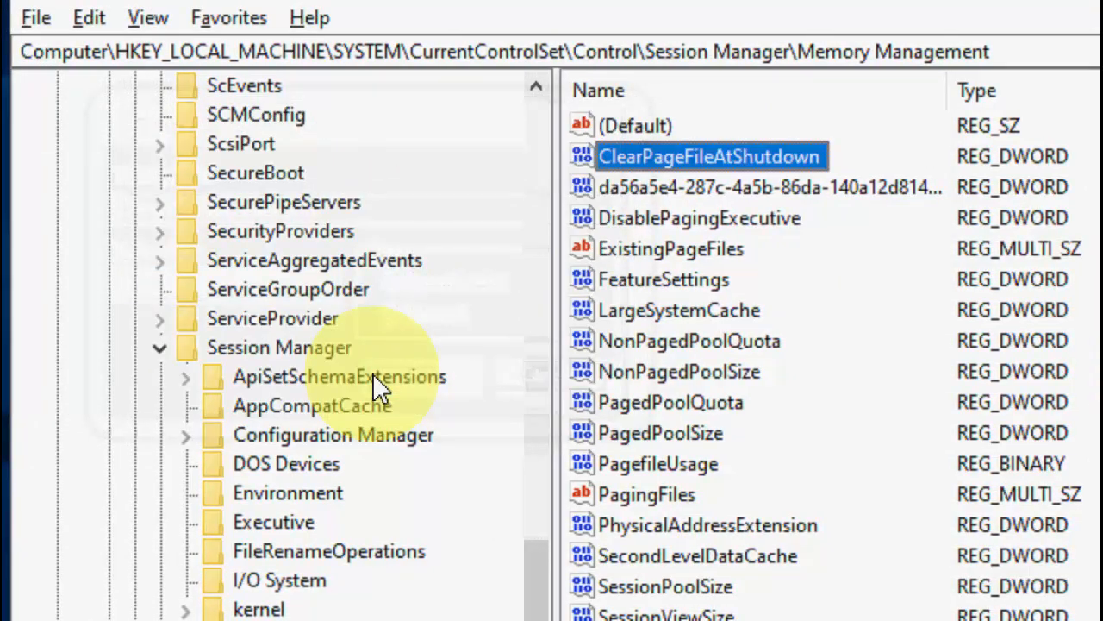